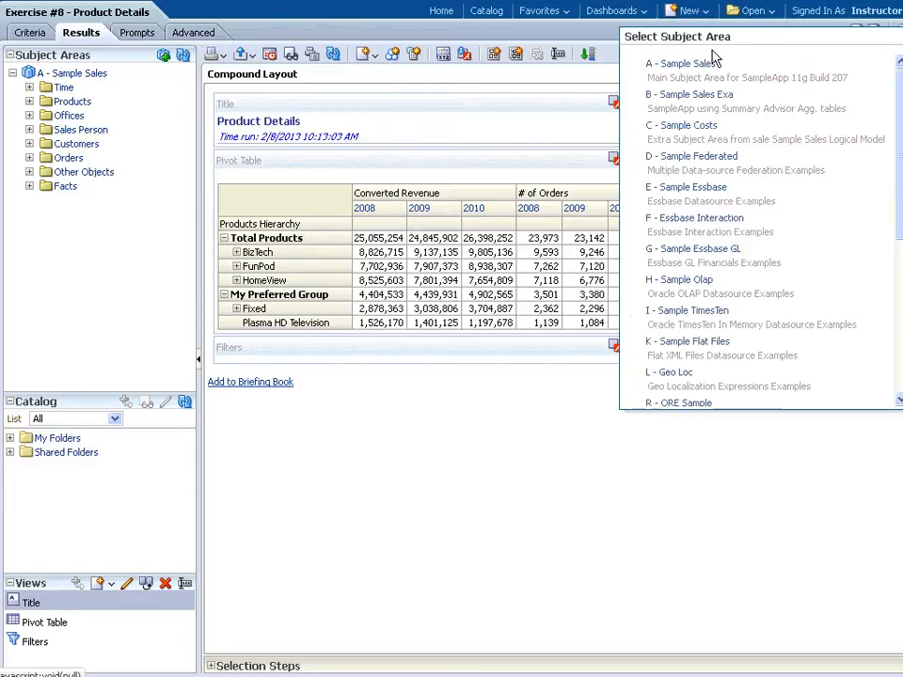
# - Start an A - Sample Sales analysis with R62 Geo Ctry State Name and P4 Brand columns
pyautogui.click(684, 65)
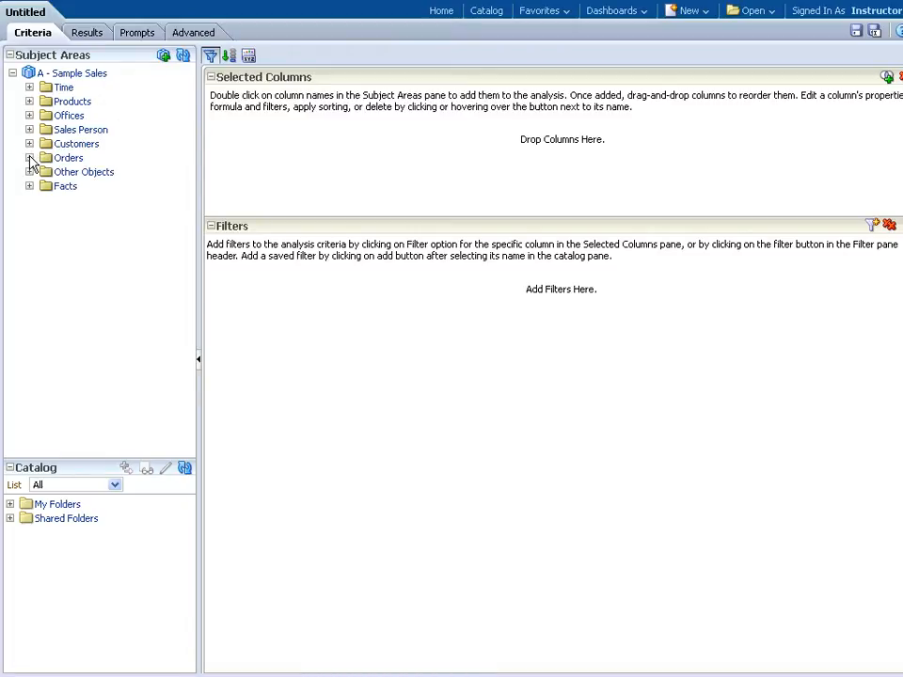
pyautogui.click(30, 157)
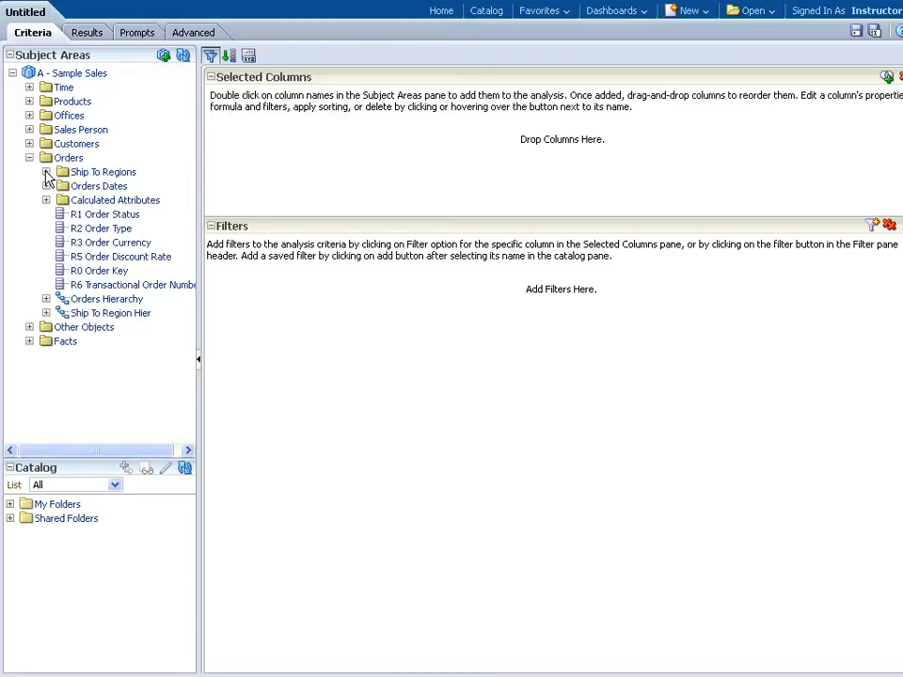
pyautogui.click(47, 171)
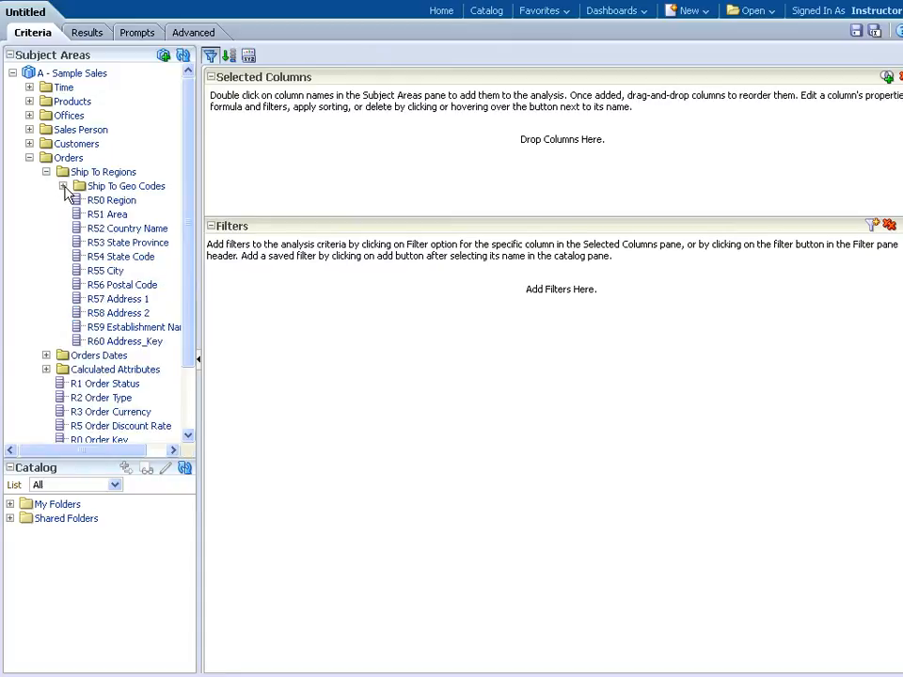
pyautogui.click(64, 186)
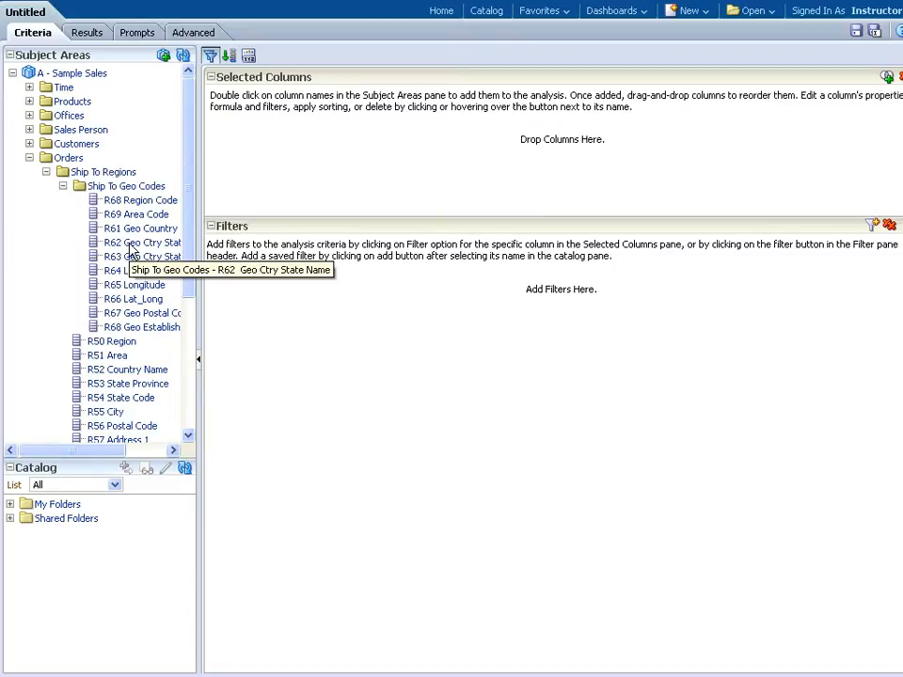
pyautogui.doubleClick(141, 242)
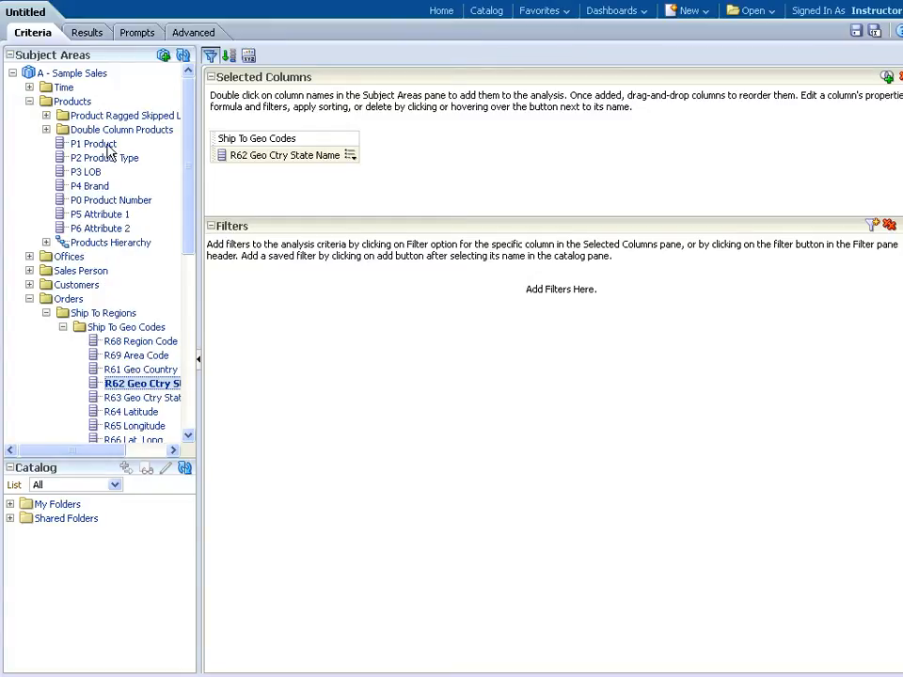
pyautogui.doubleClick(92, 185)
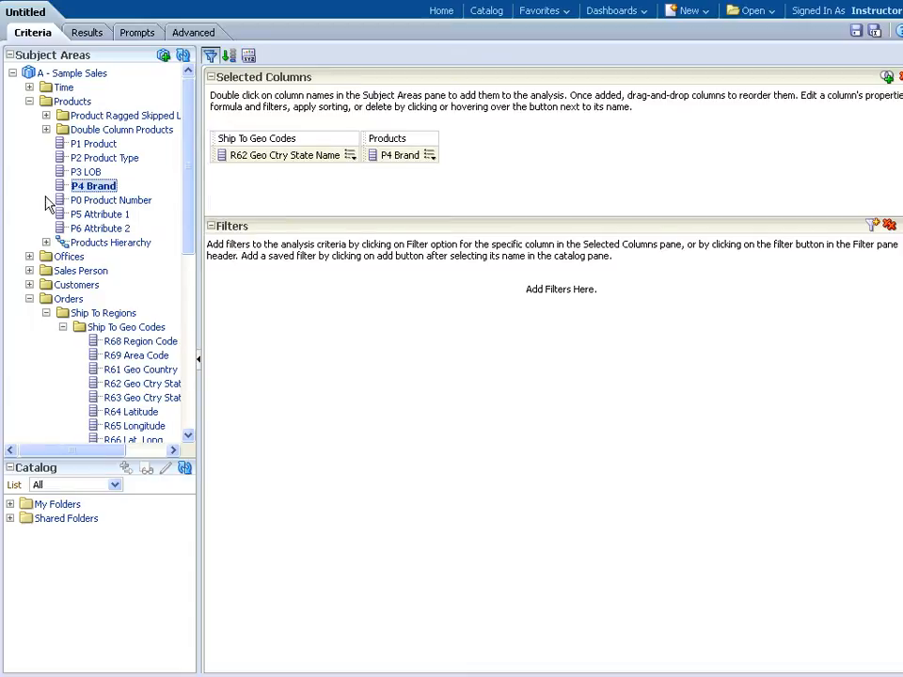
pyautogui.click(30, 102)
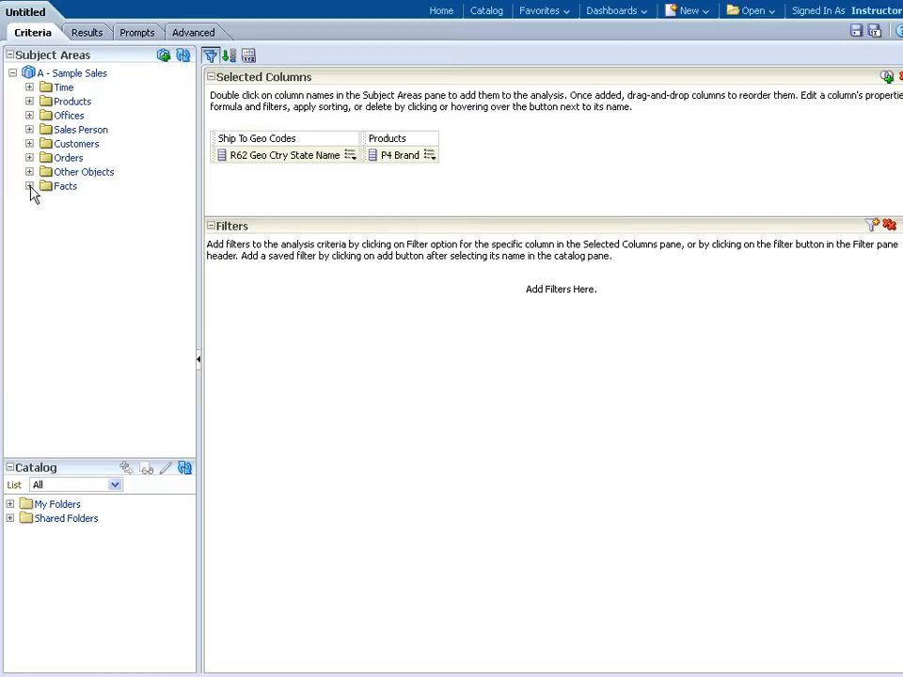
# - Add 1- Revenue from Facts, plus the # of Products with Orders count and 25 Avg Order Size
pyautogui.click(29, 185)
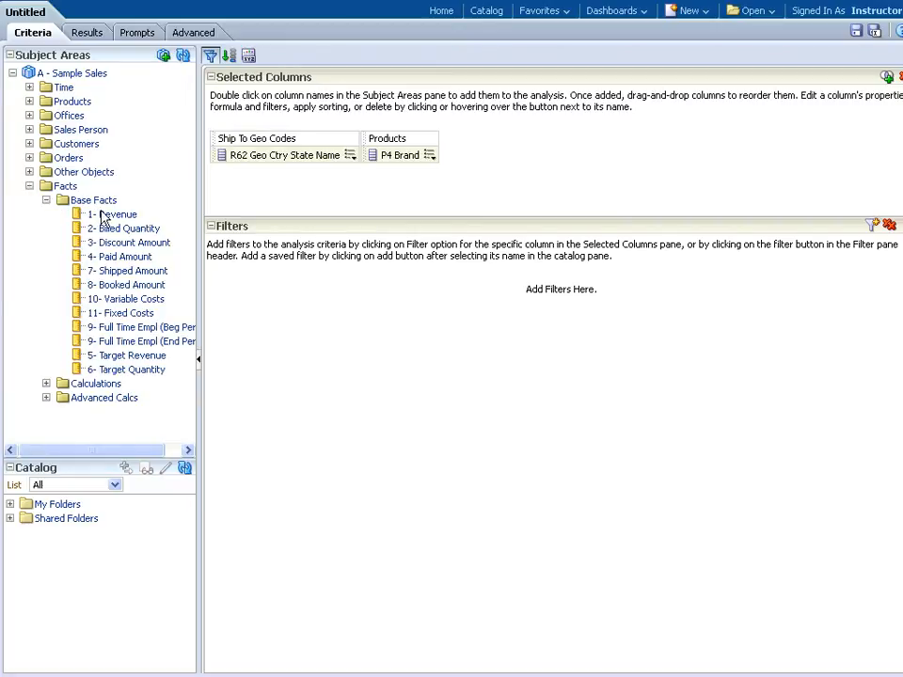
pyautogui.click(112, 213)
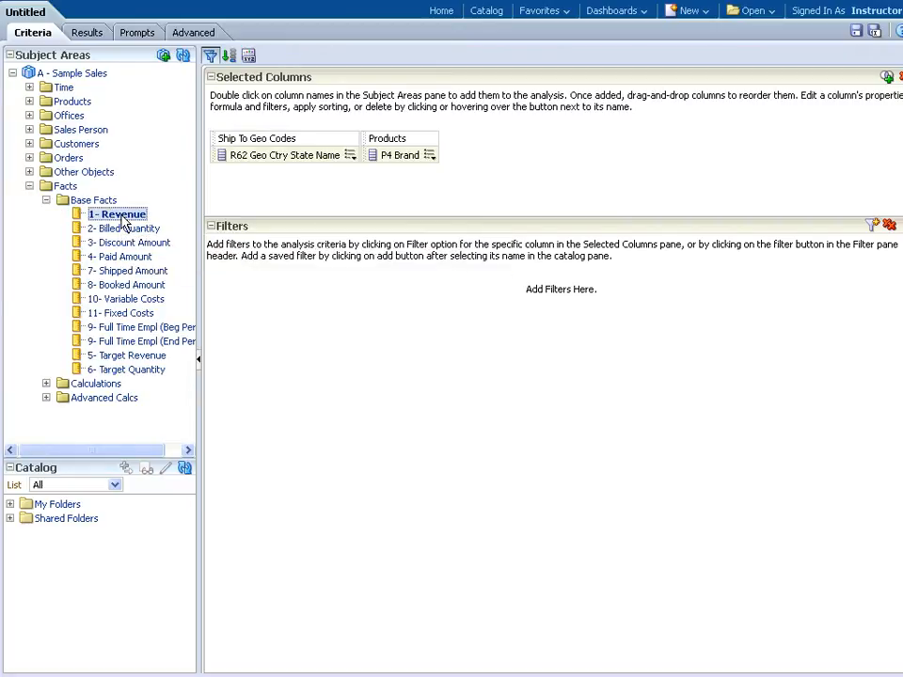
pyautogui.doubleClick(117, 213)
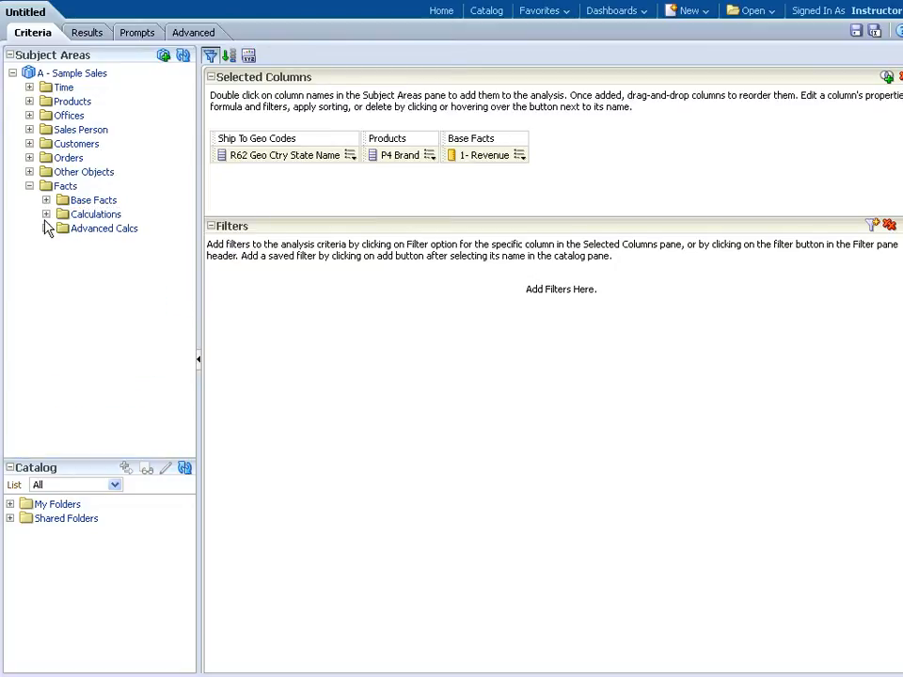
pyautogui.click(46, 214)
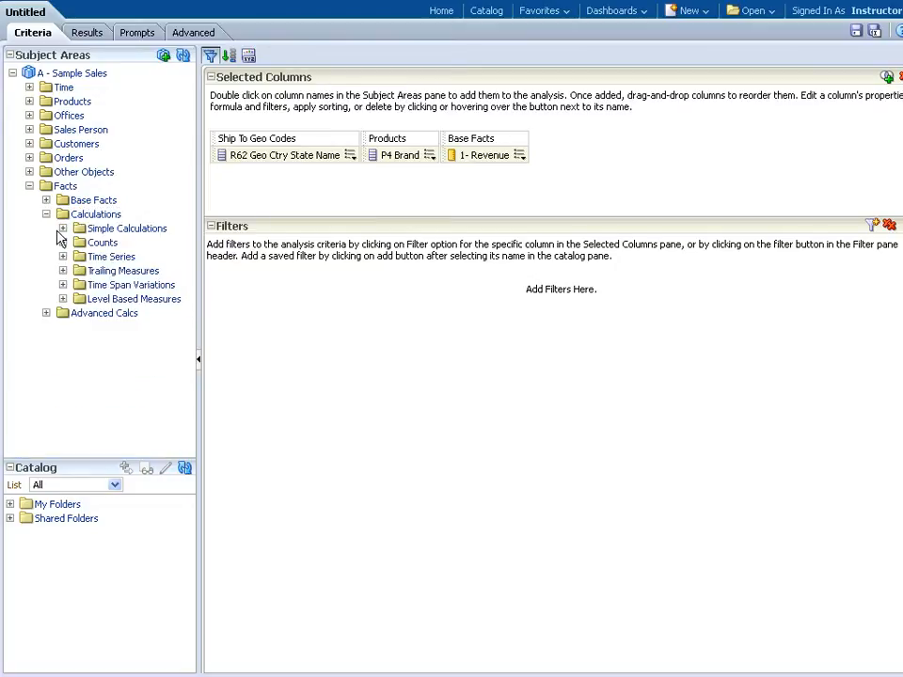
pyautogui.click(62, 241)
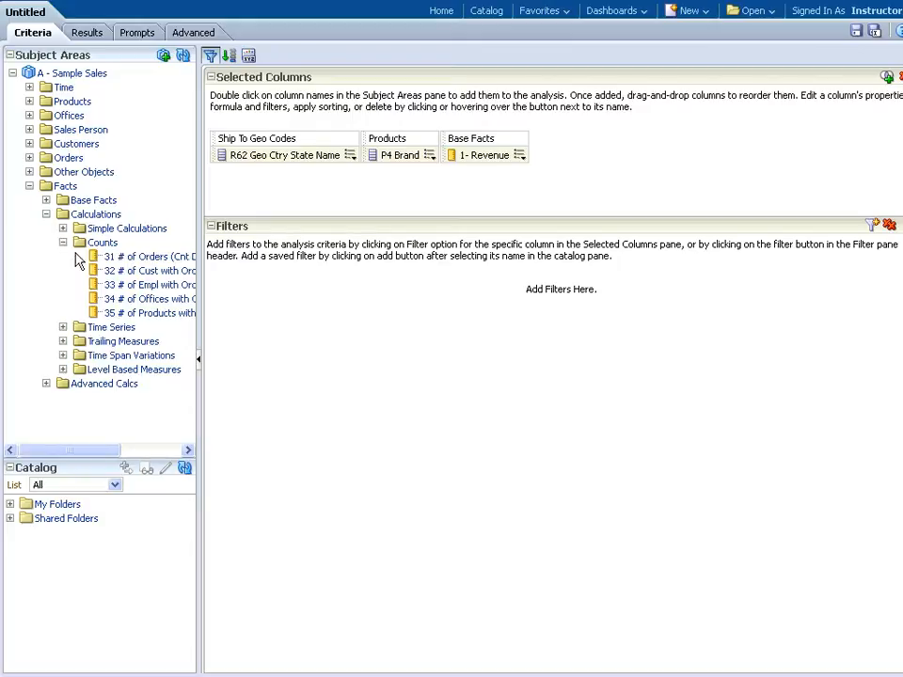
pyautogui.moveTo(151, 313)
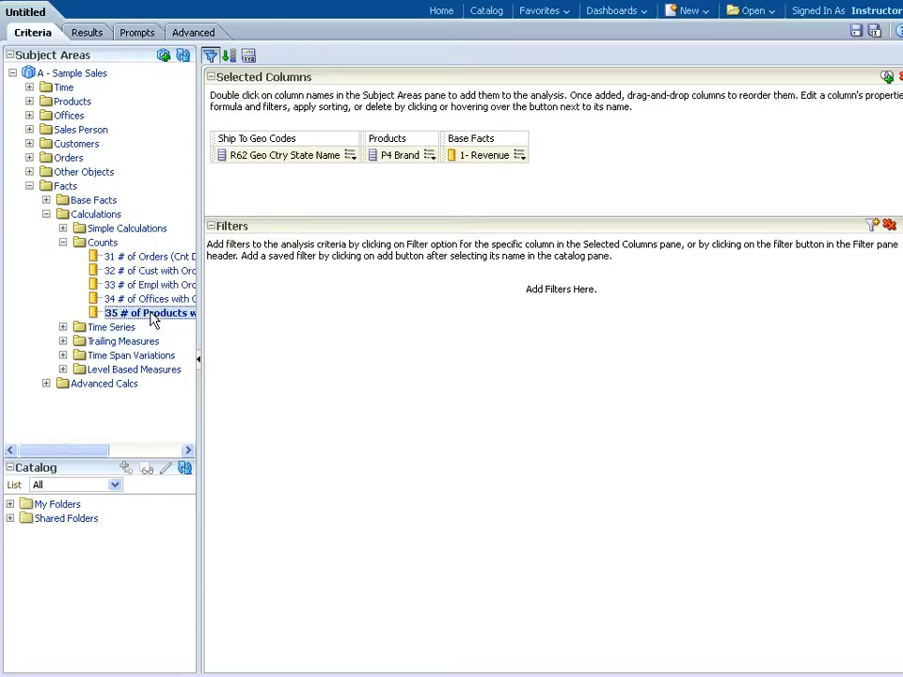
pyautogui.doubleClick(150, 313)
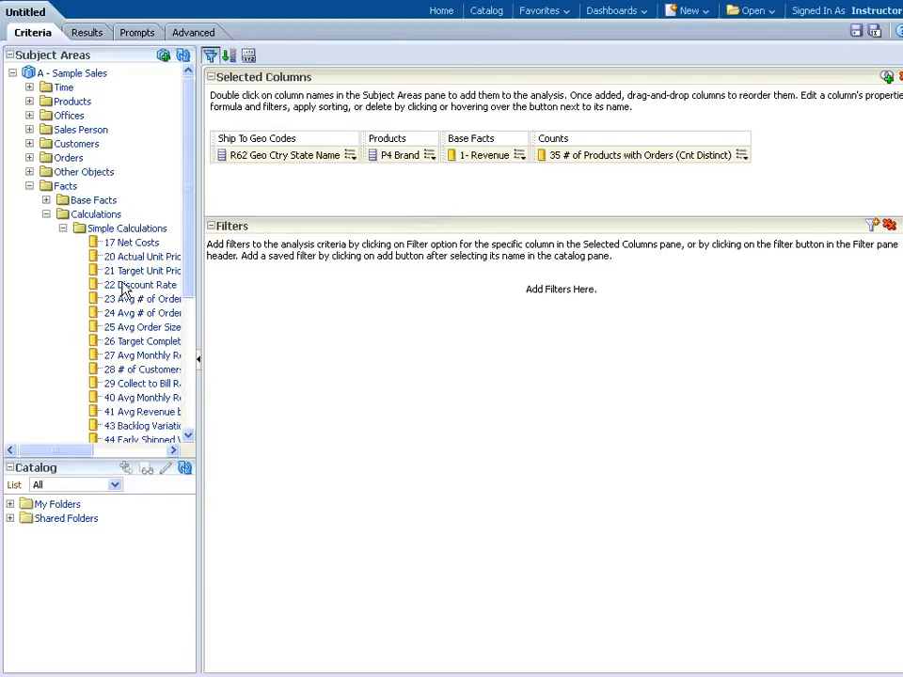
pyautogui.doubleClick(143, 326)
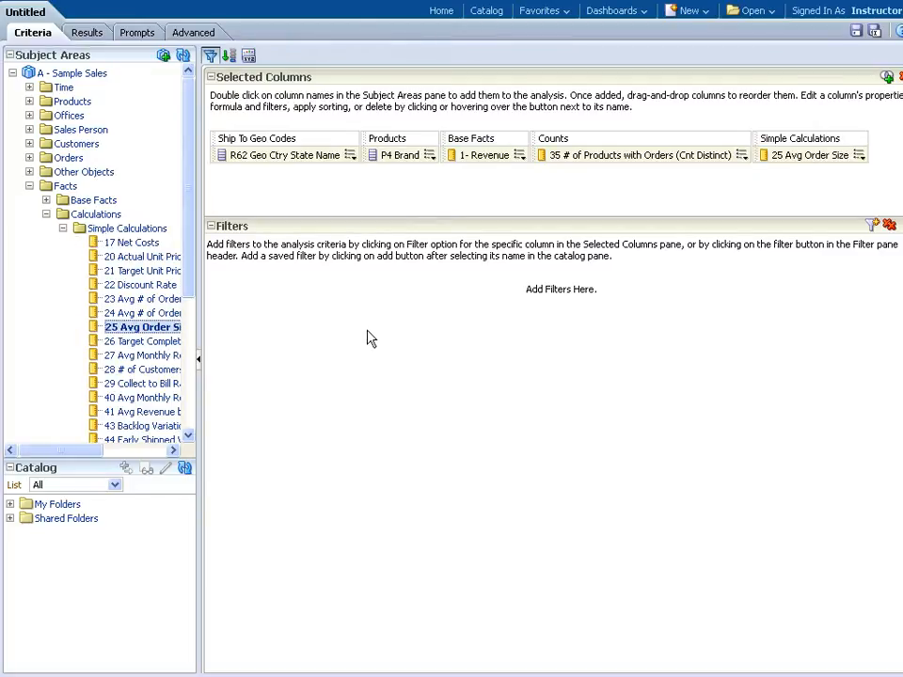
pyautogui.moveTo(479, 365)
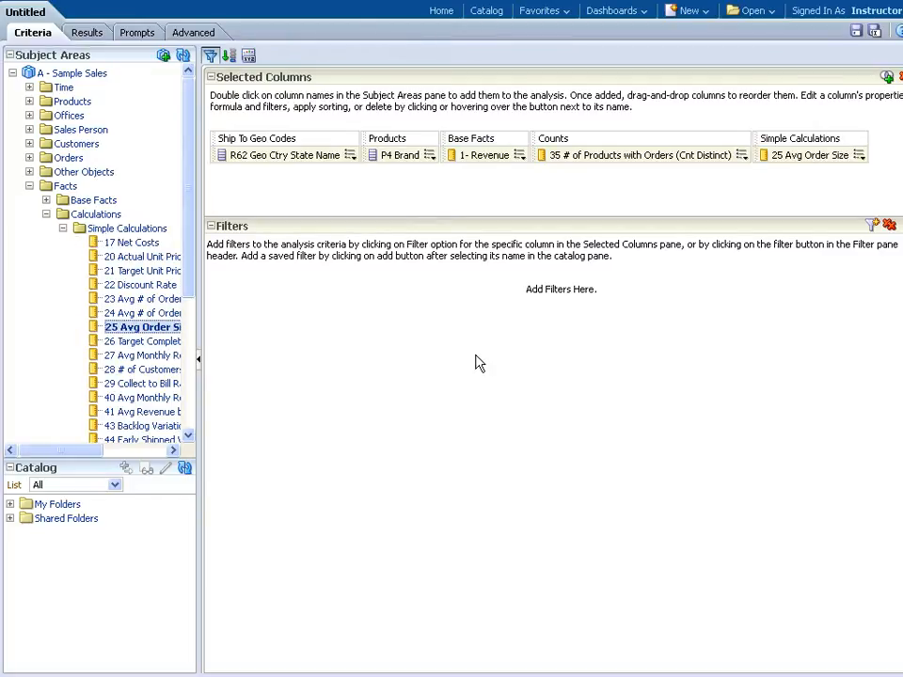
pyautogui.moveTo(365, 298)
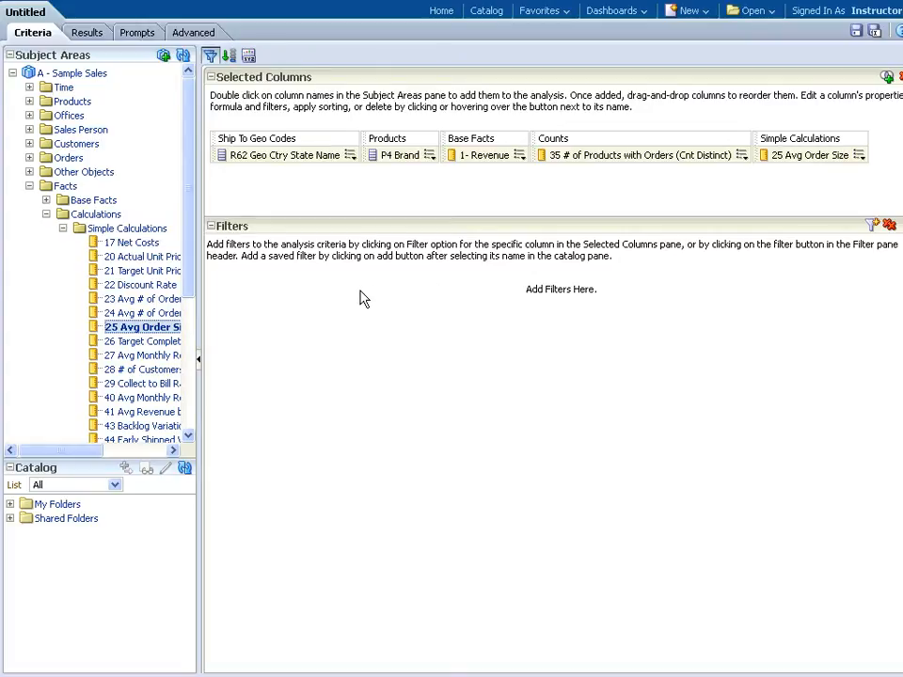
# - Apply the contents of the saved Region, Brand, Dept. filter from My Folders
pyautogui.click(29, 186)
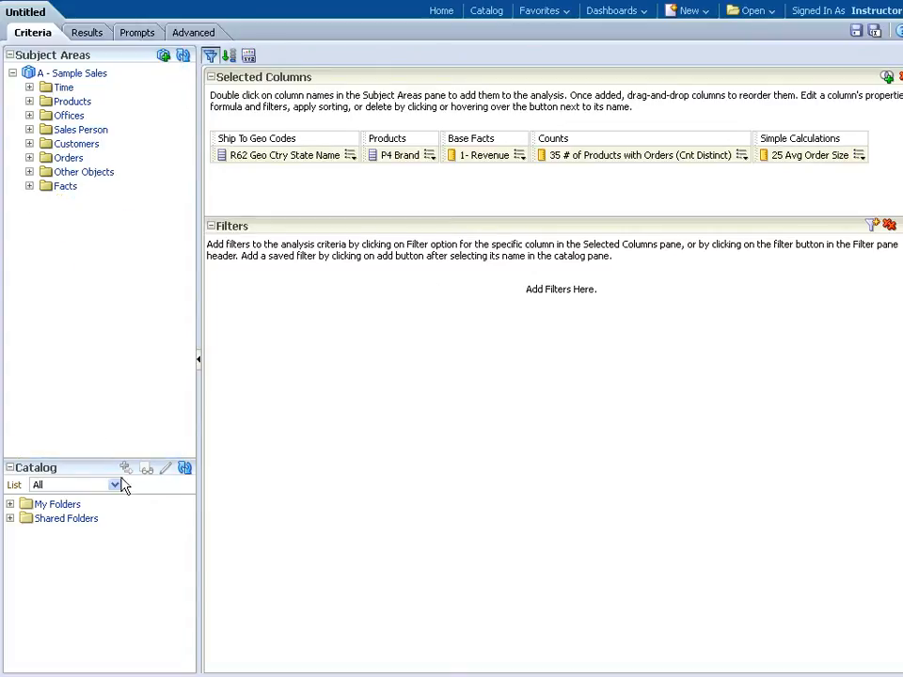
pyautogui.click(11, 424)
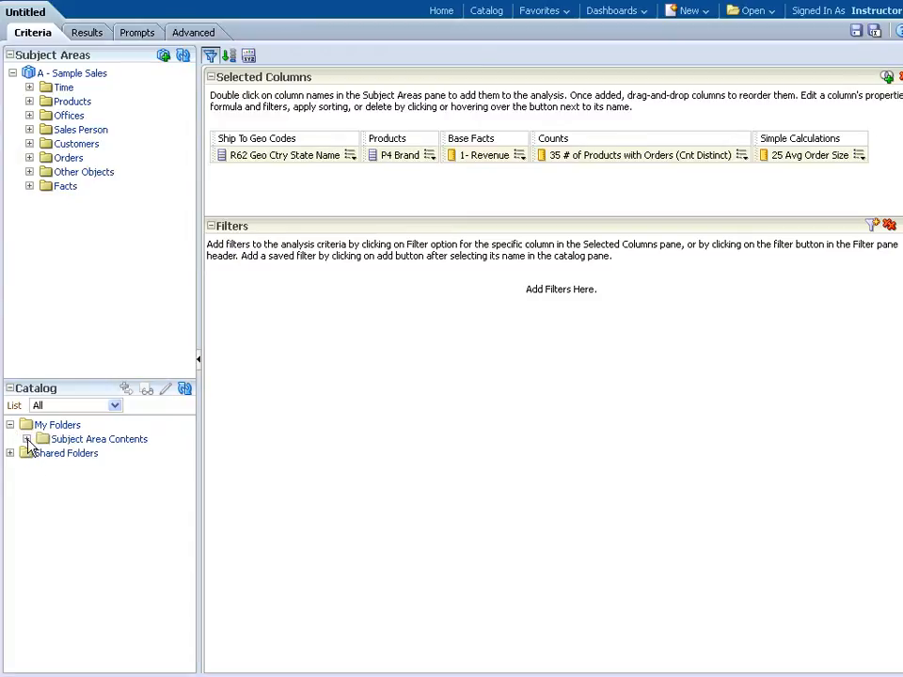
pyautogui.click(29, 439)
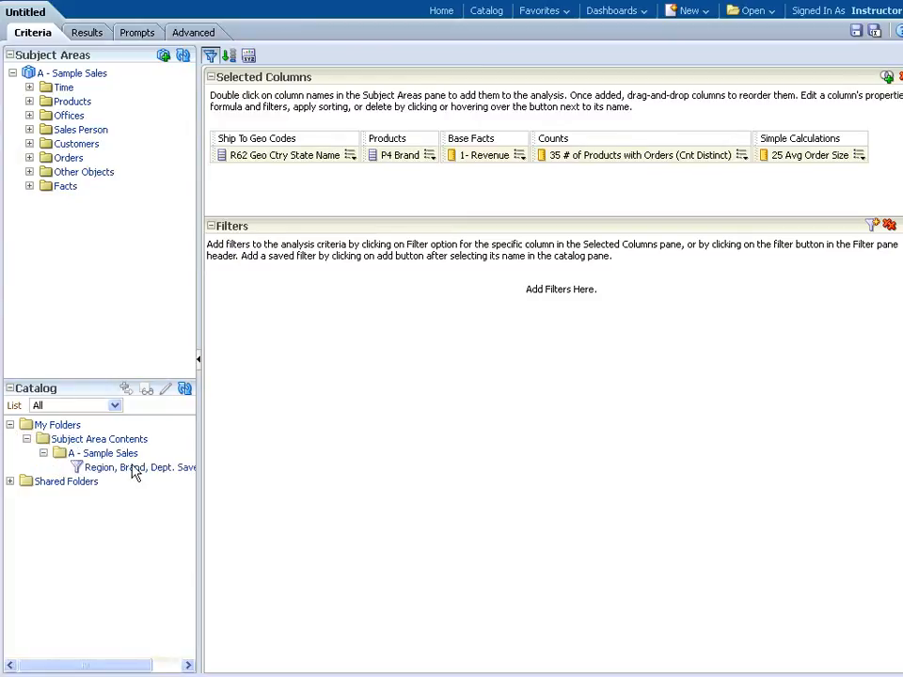
pyautogui.doubleClick(127, 466)
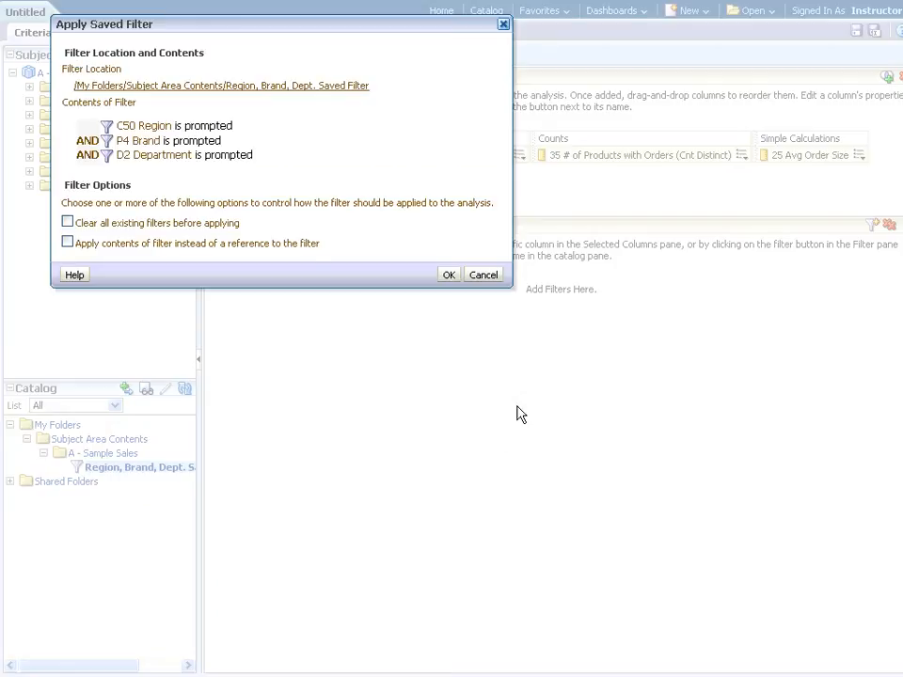
pyautogui.click(66, 243)
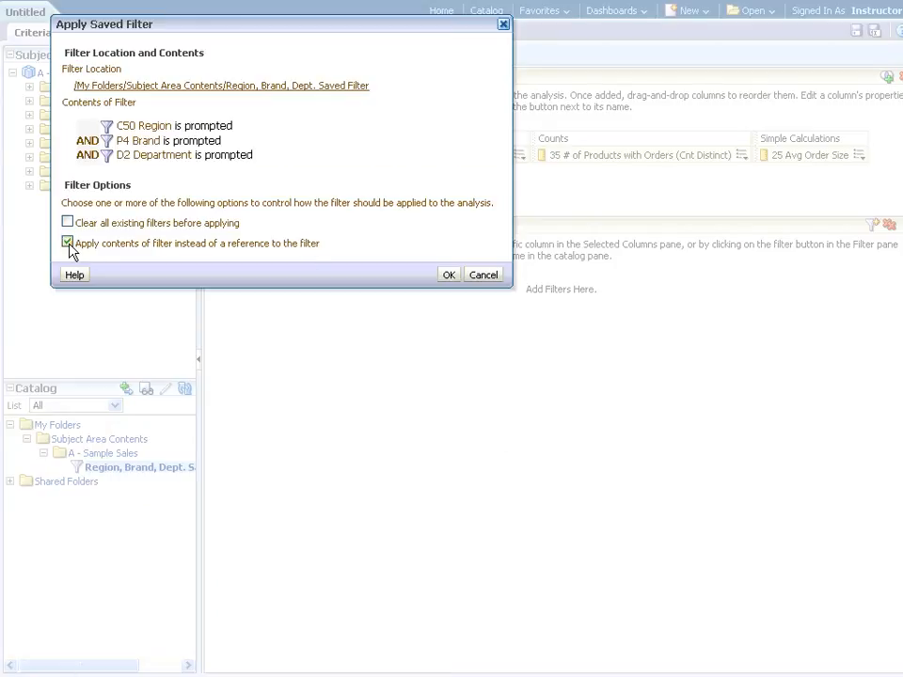
pyautogui.click(449, 274)
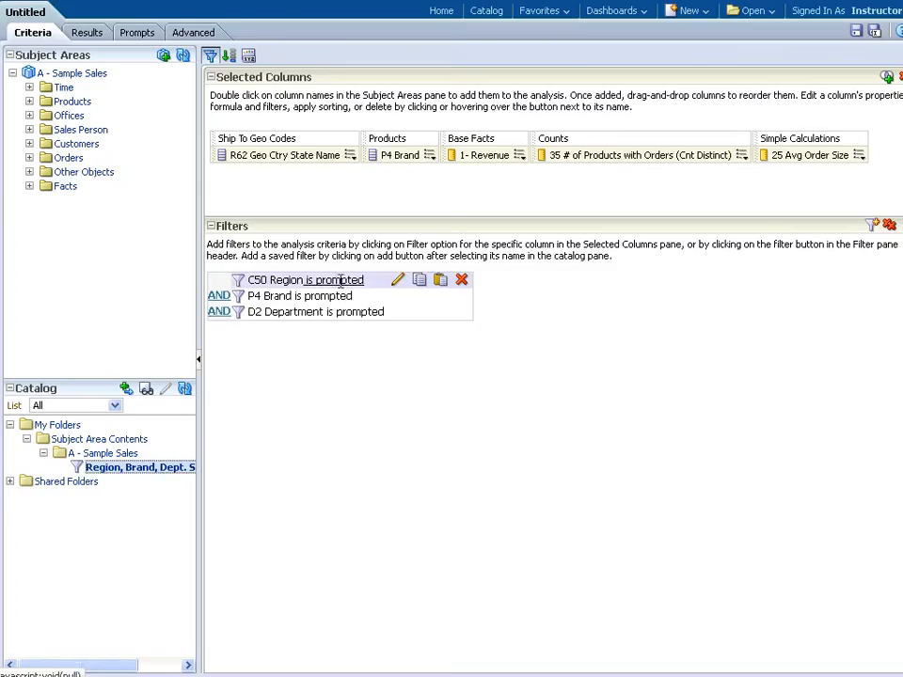
pyautogui.moveTo(514, 380)
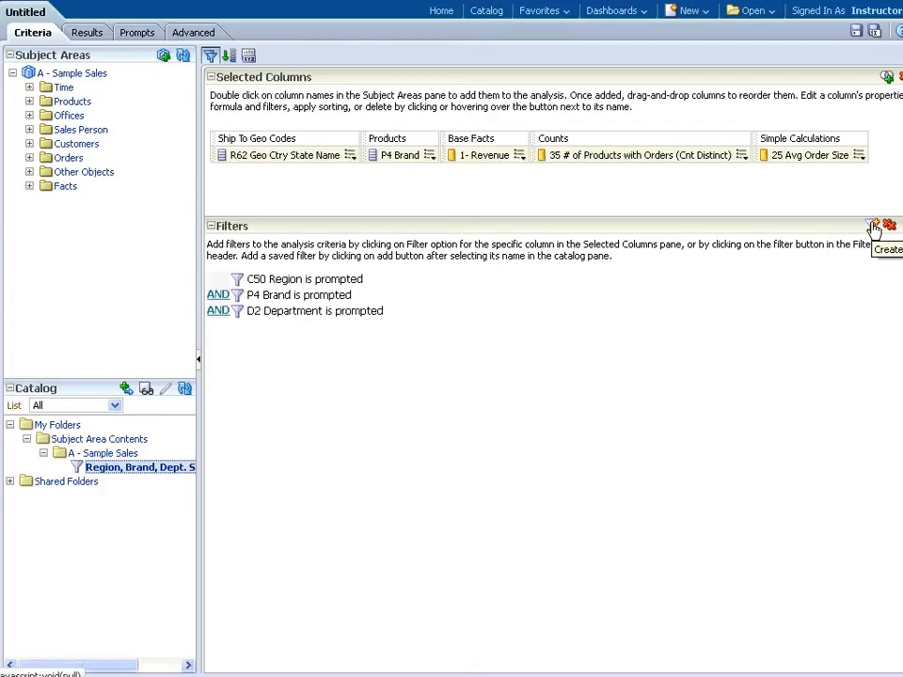
# - Add a new filter setting R61 Geo Country Code equal to USA
pyautogui.click(873, 226)
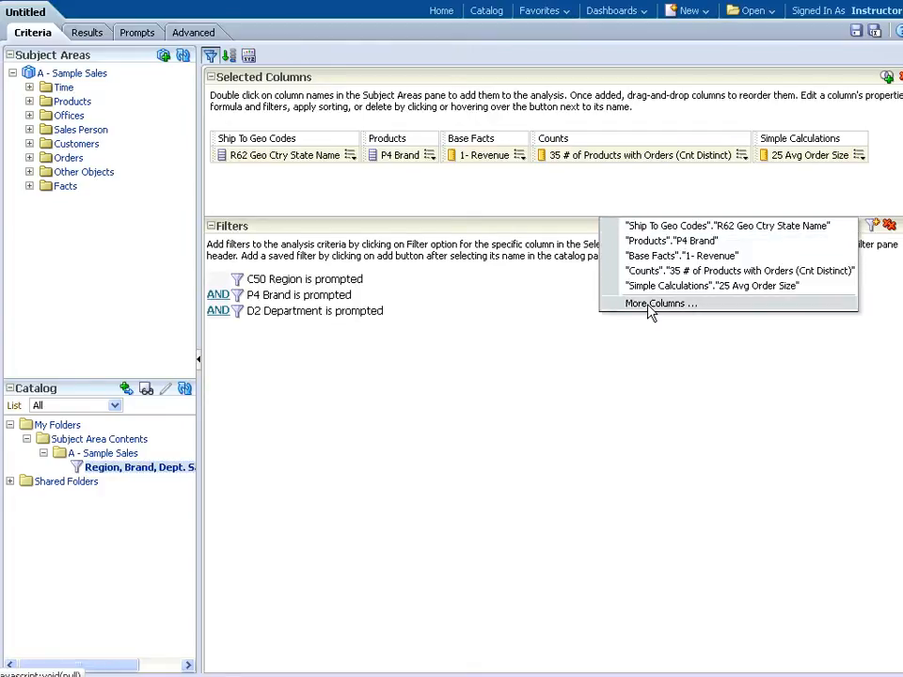
pyautogui.click(661, 303)
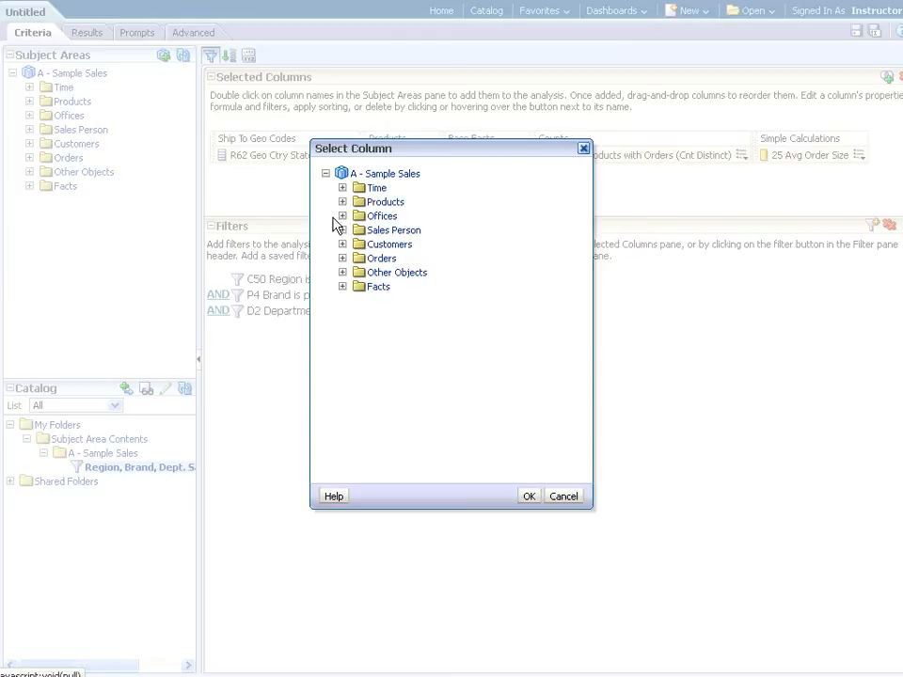
pyautogui.click(343, 257)
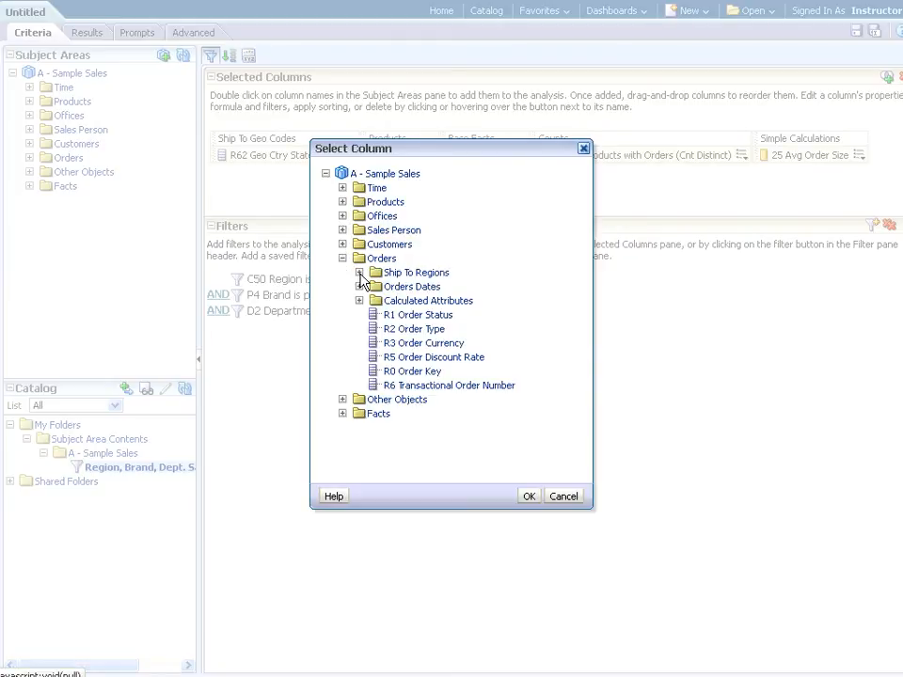
pyautogui.click(360, 272)
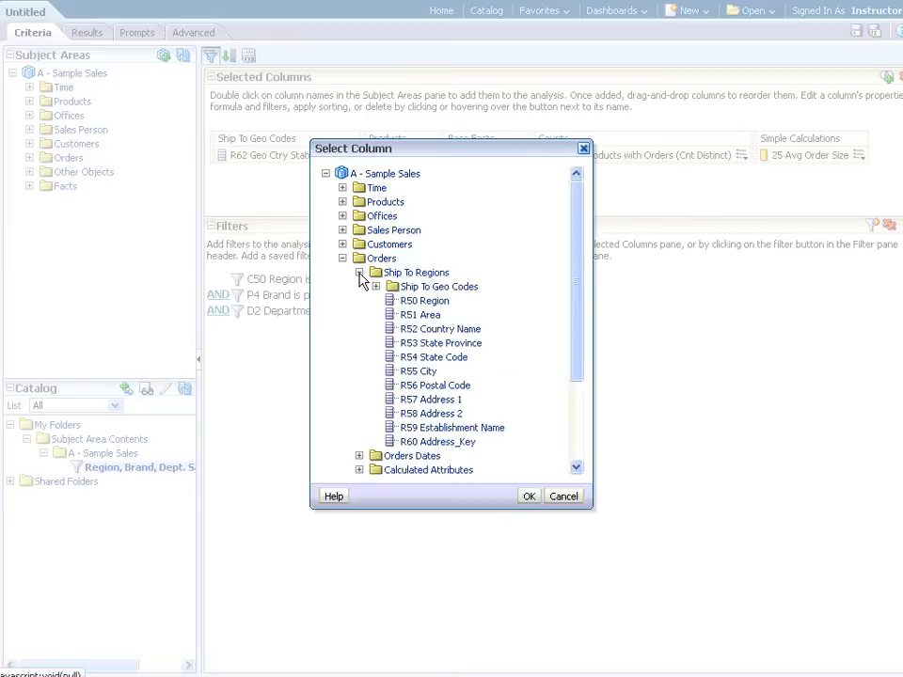
pyautogui.moveTo(376, 290)
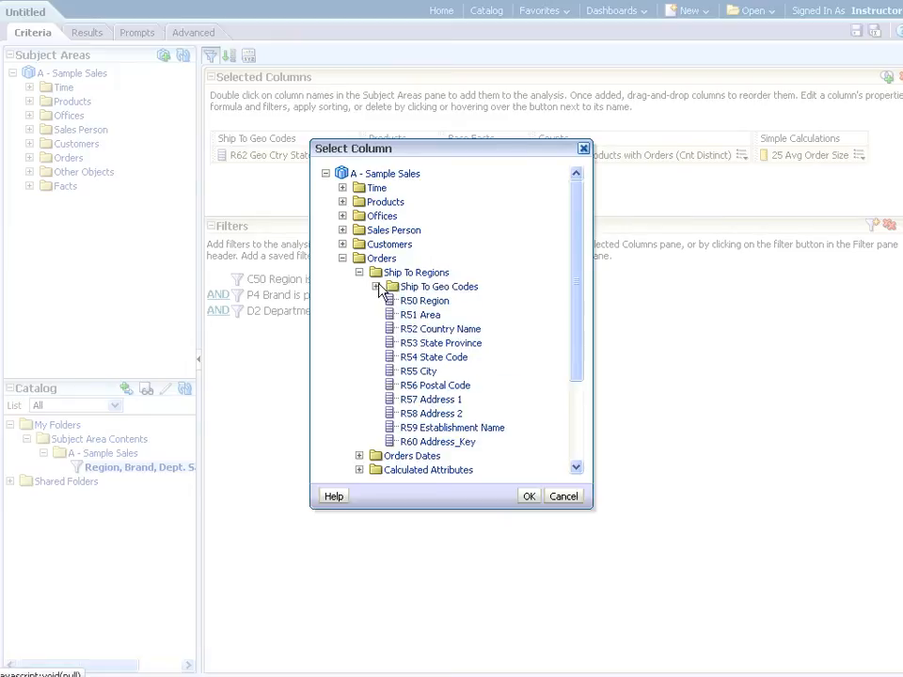
pyautogui.click(376, 285)
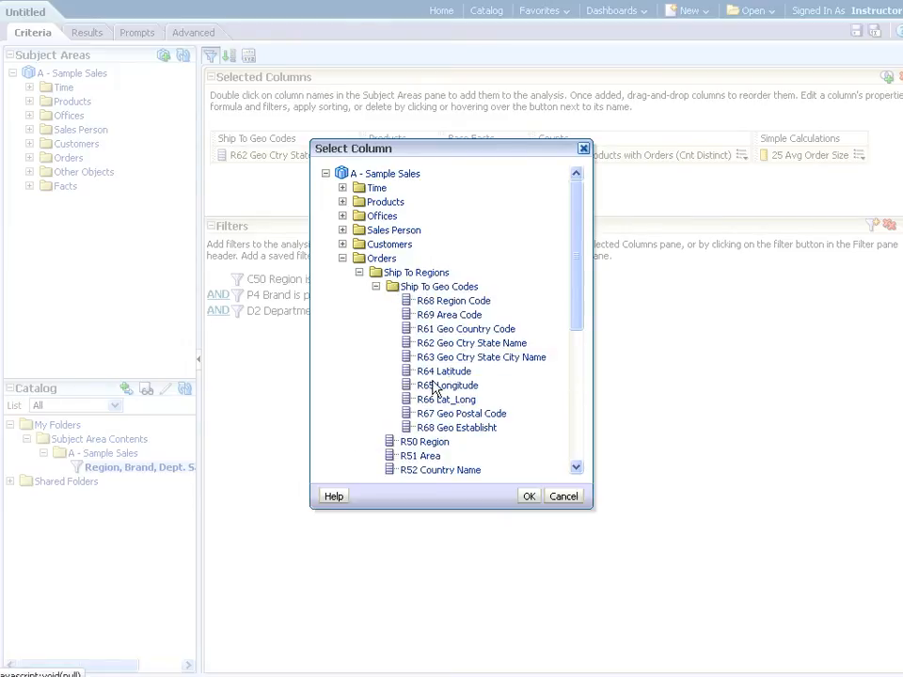
pyautogui.click(472, 329)
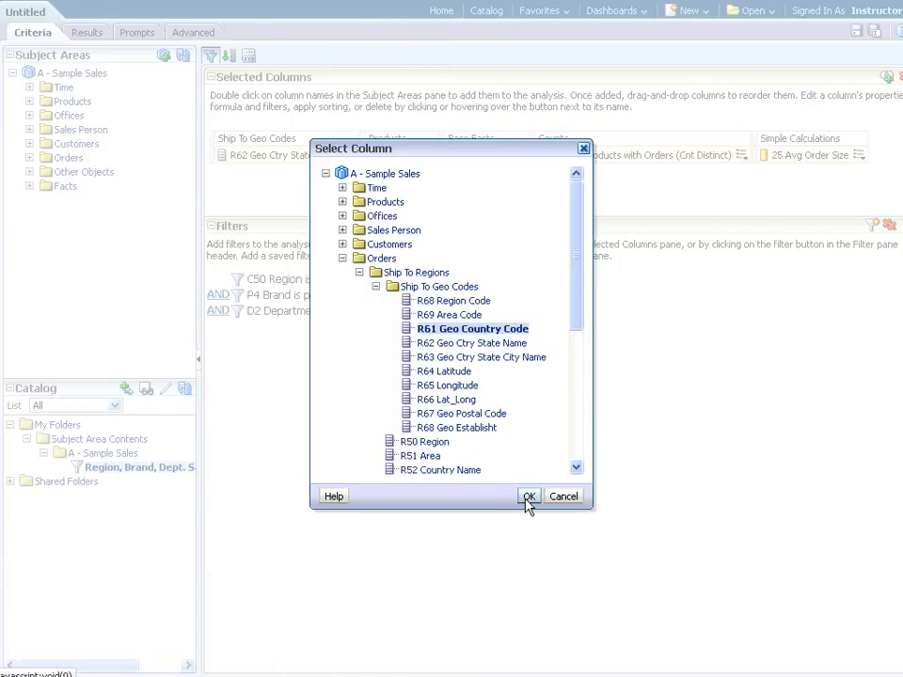
pyautogui.click(528, 495)
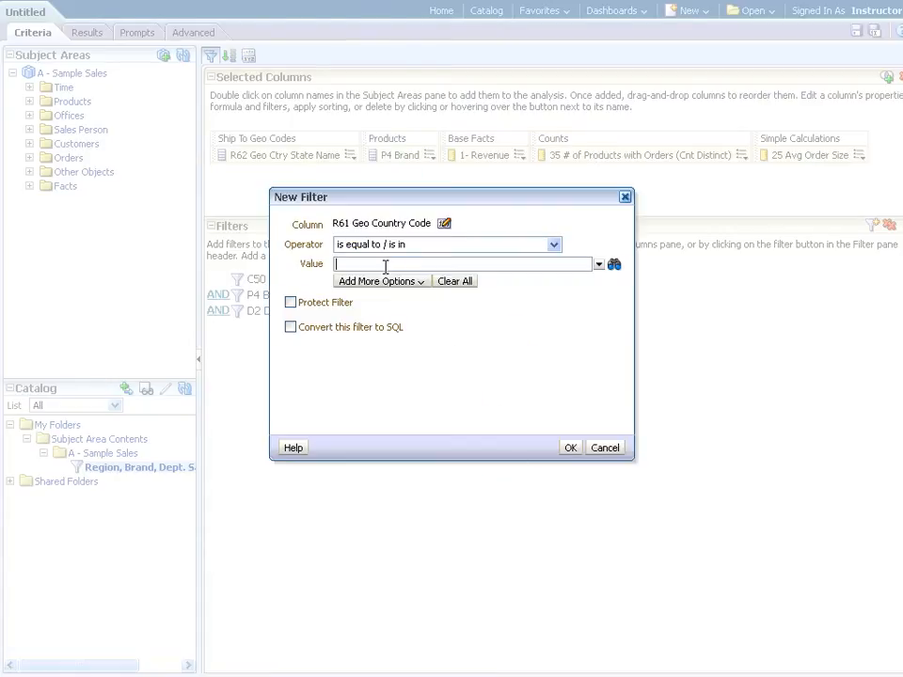
pyautogui.write('USA')
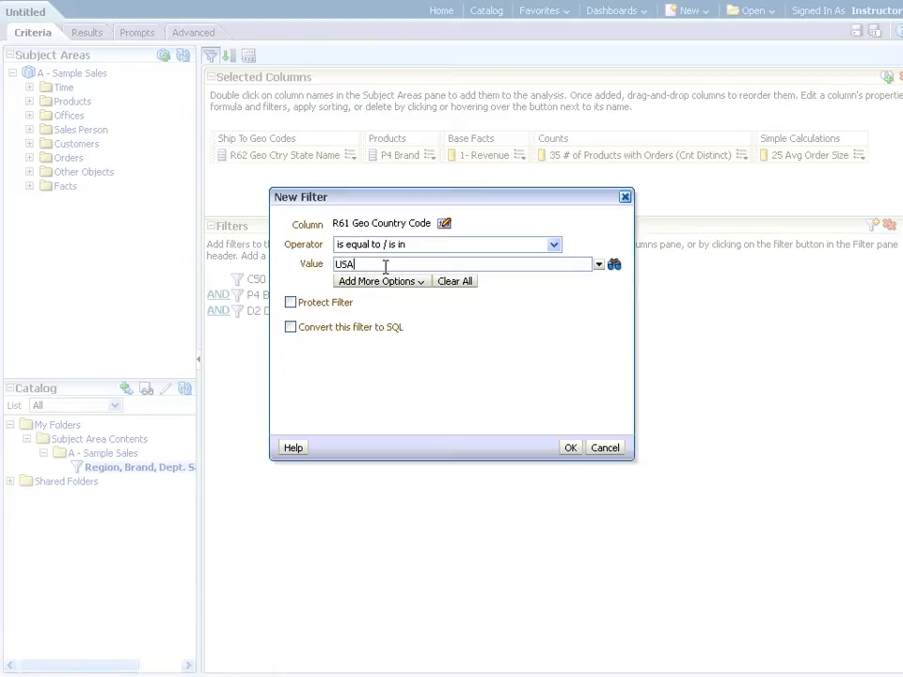
pyautogui.click(570, 446)
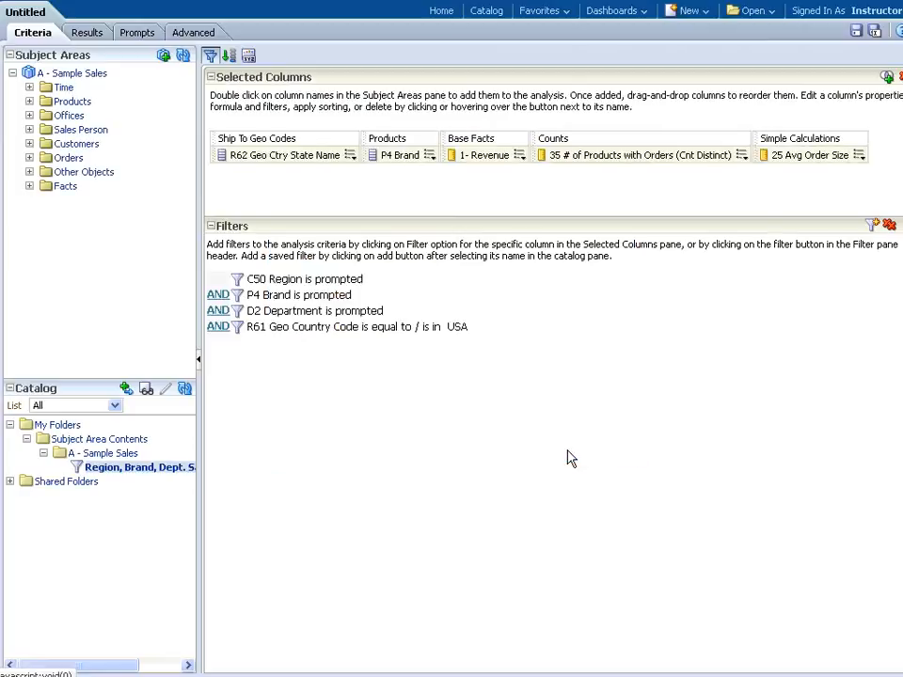
pyautogui.moveTo(515, 301)
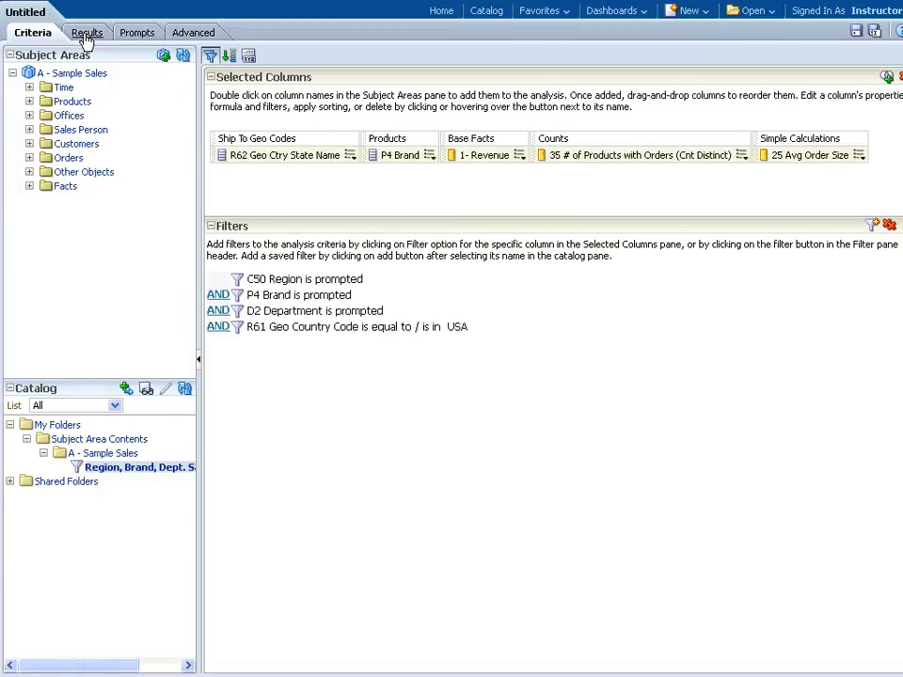
# - Preview the compound layout's table of USA states by brand on the Results tab
pyautogui.click(81, 32)
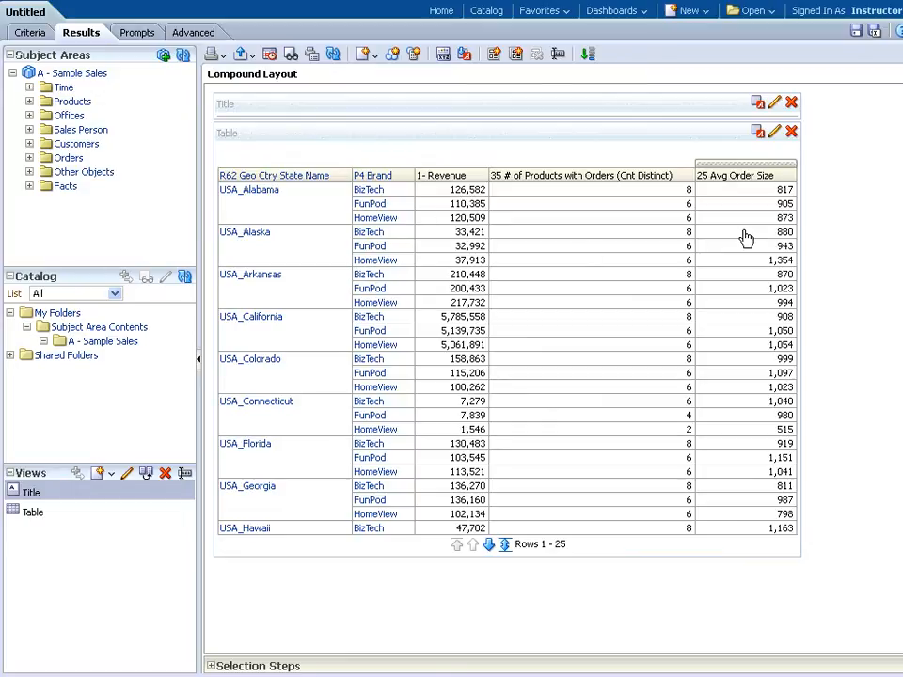
pyautogui.moveTo(564, 150)
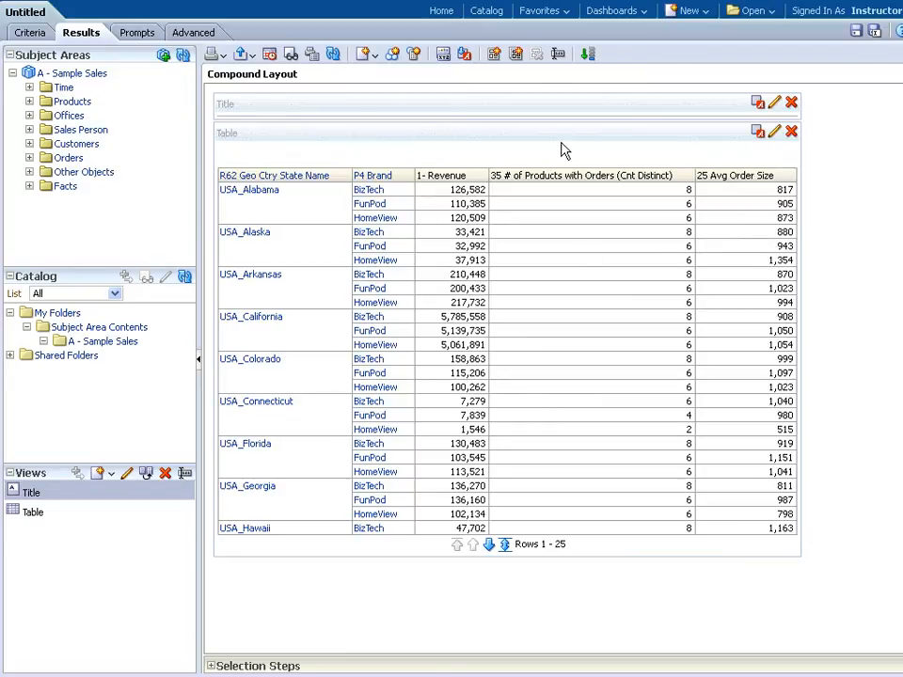
pyautogui.moveTo(455, 133)
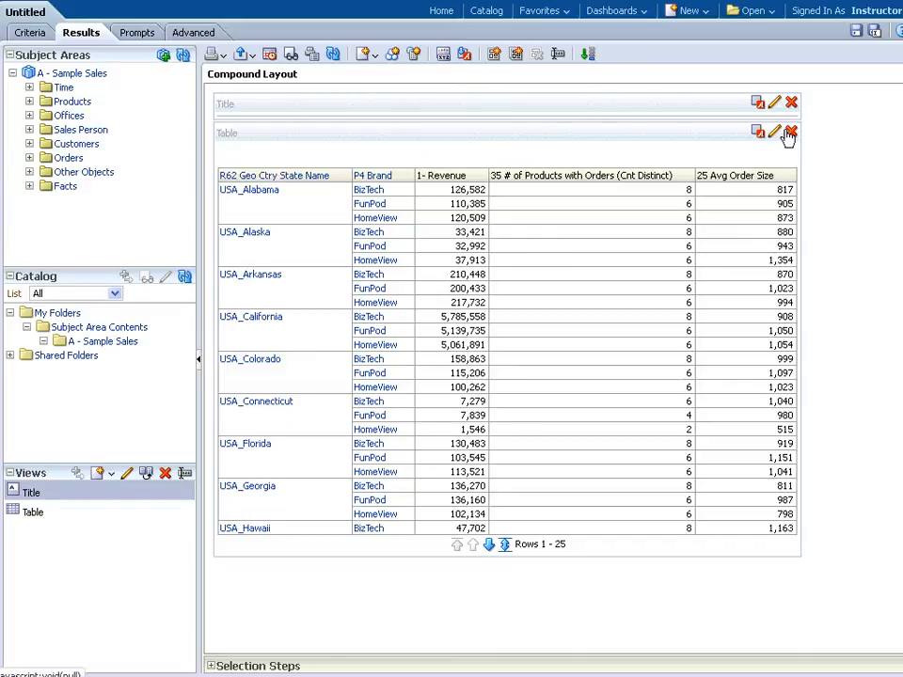
# - Delete the Table view and add a new Map view to the layout
pyautogui.click(790, 132)
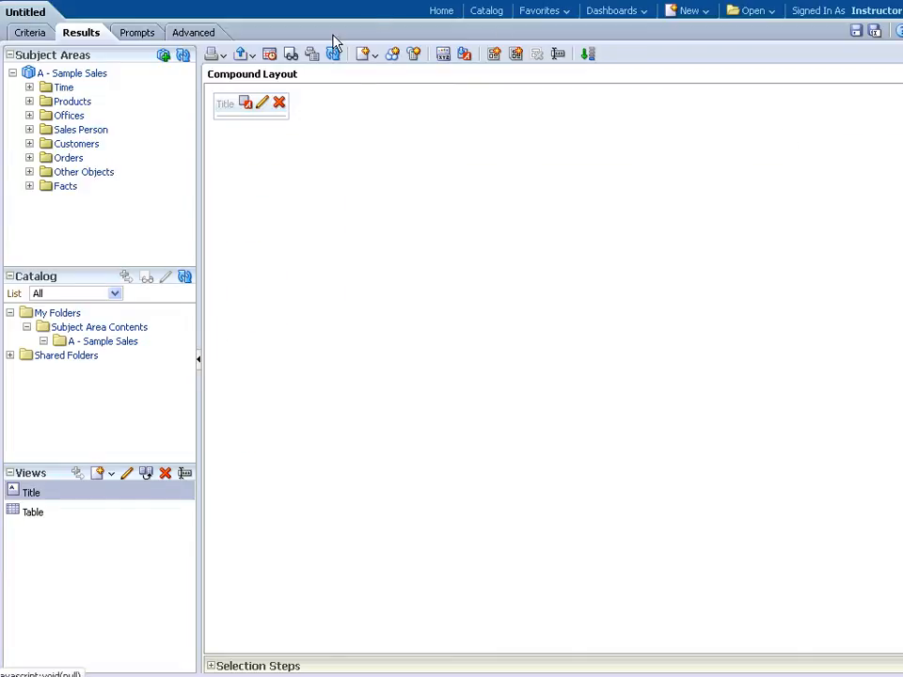
pyautogui.click(364, 53)
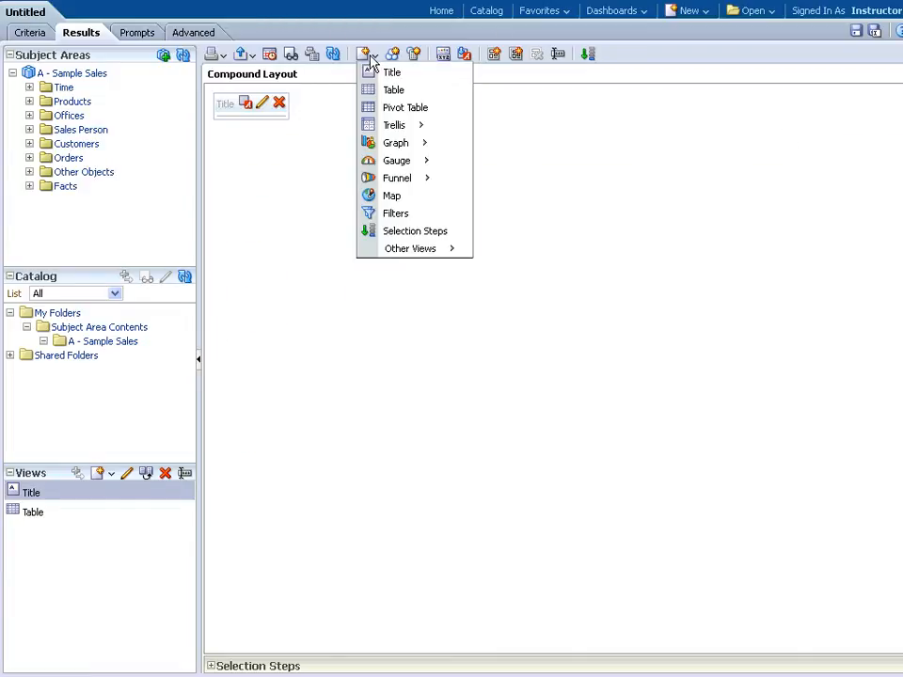
pyautogui.click(391, 195)
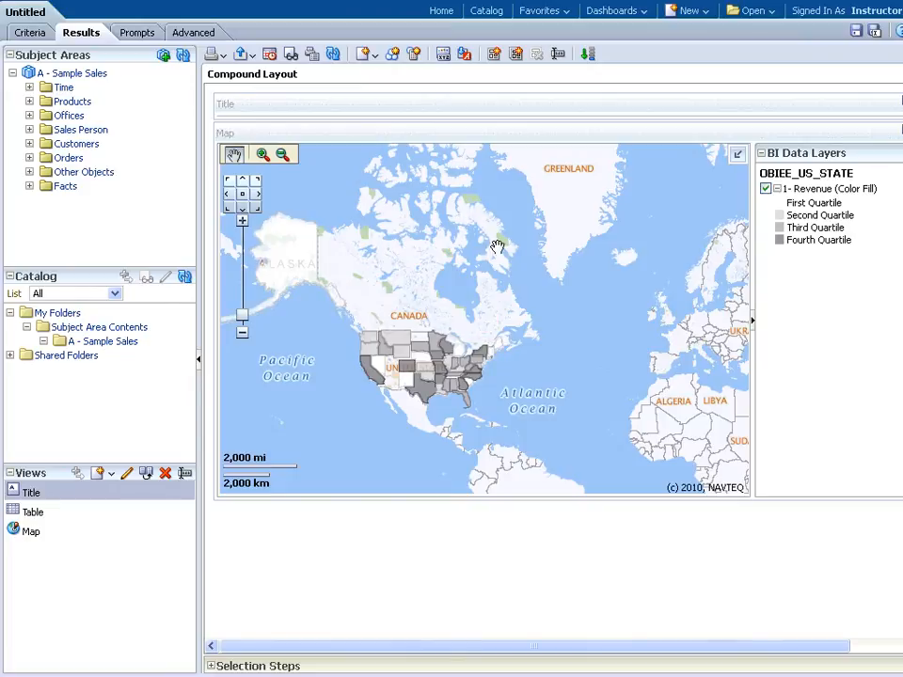
pyautogui.moveTo(588, 551)
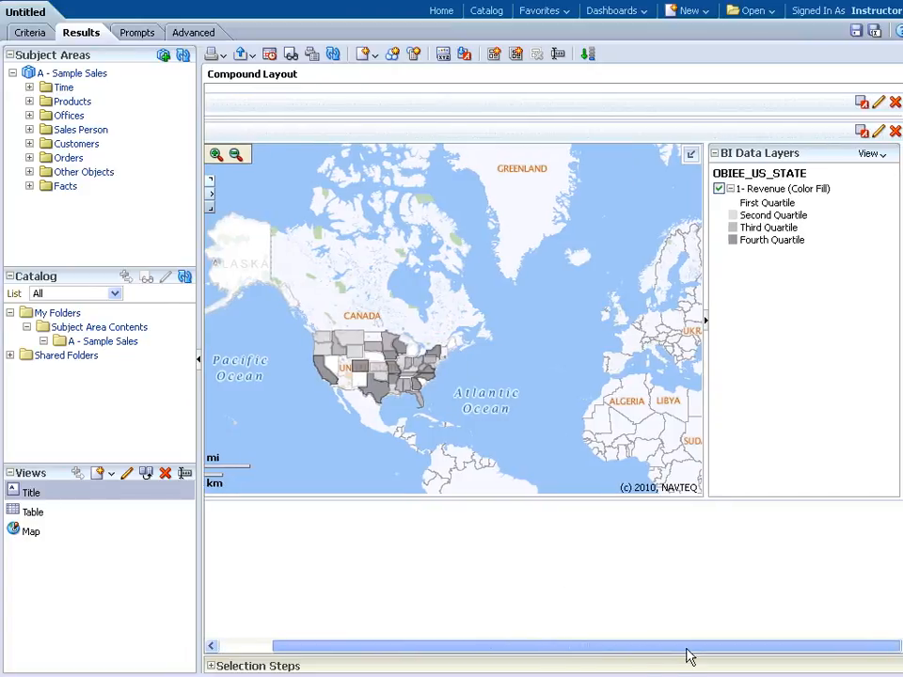
pyautogui.moveTo(762, 188)
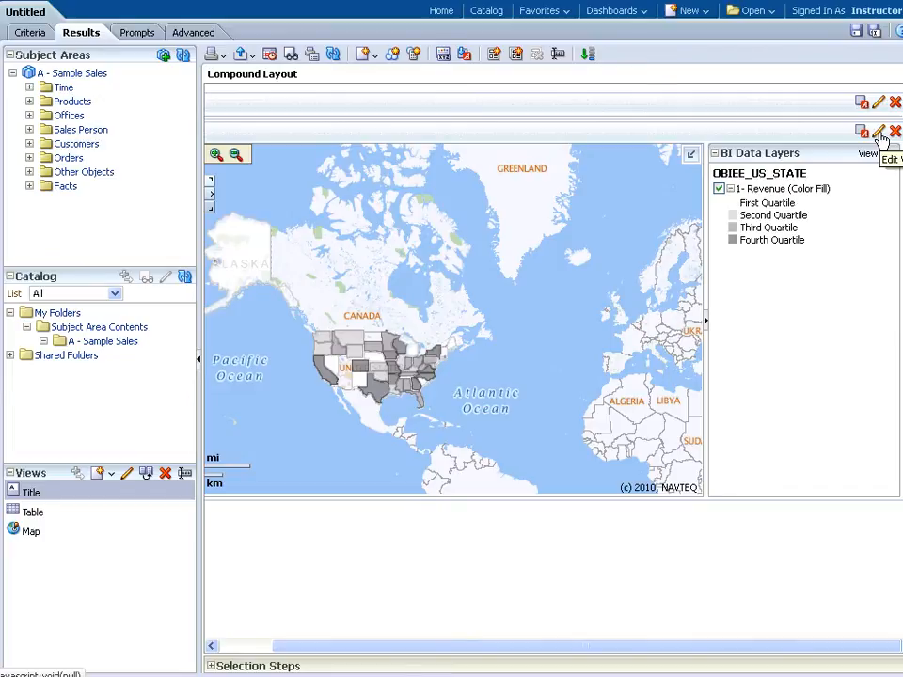
# - Edit the map view and set its background map to OBIEE_USA_SIMPLE_LARGE
pyautogui.click(878, 130)
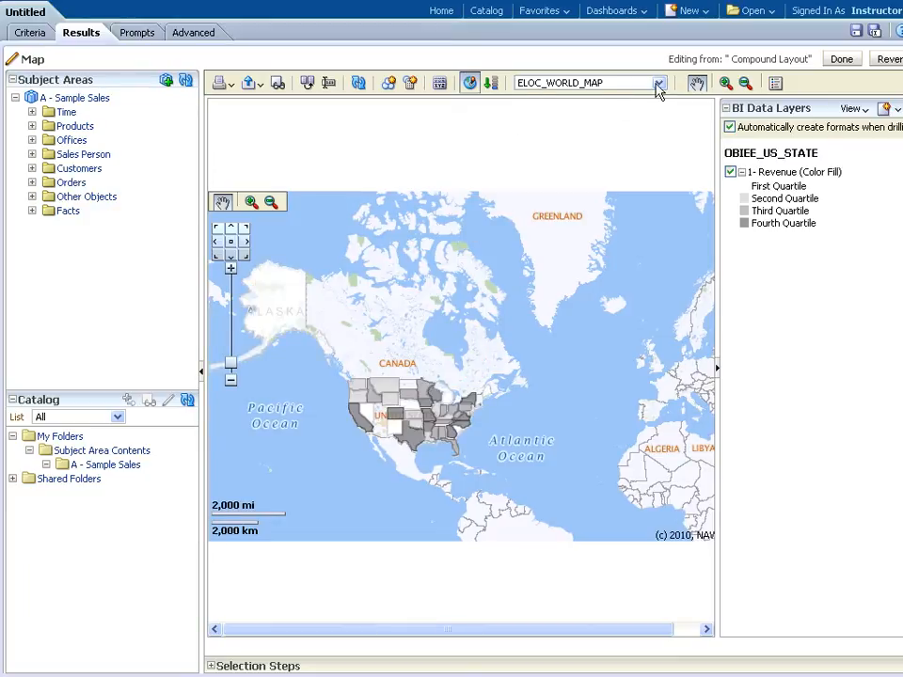
pyautogui.click(659, 82)
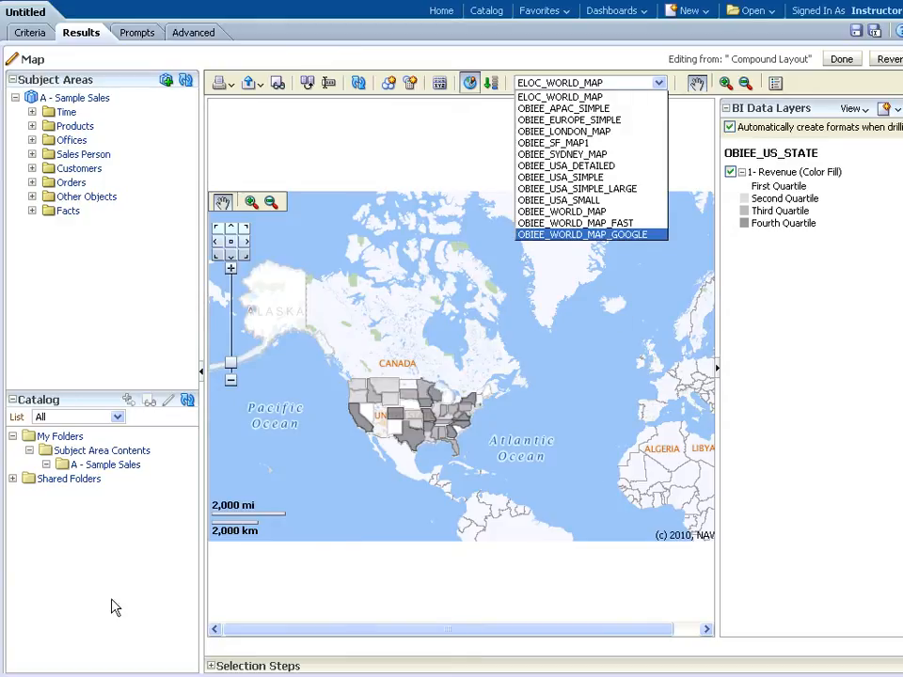
pyautogui.click(560, 96)
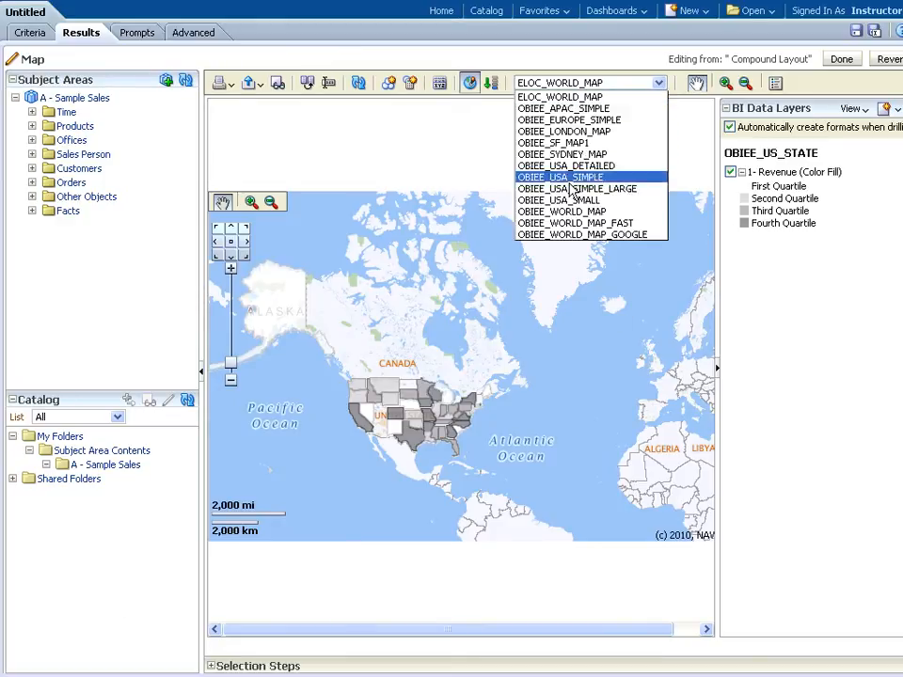
pyautogui.moveTo(577, 188)
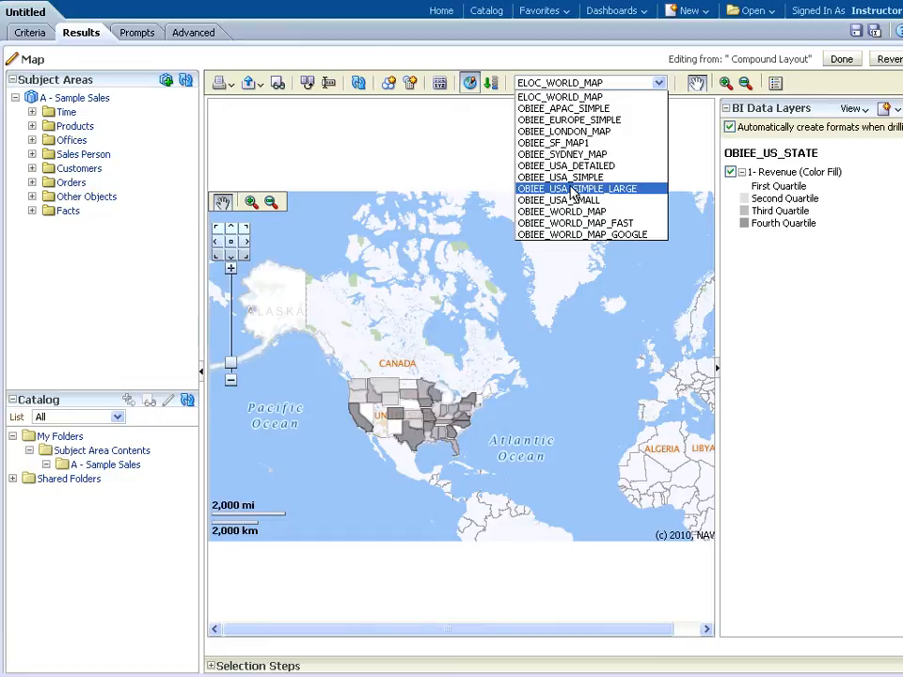
pyautogui.click(578, 188)
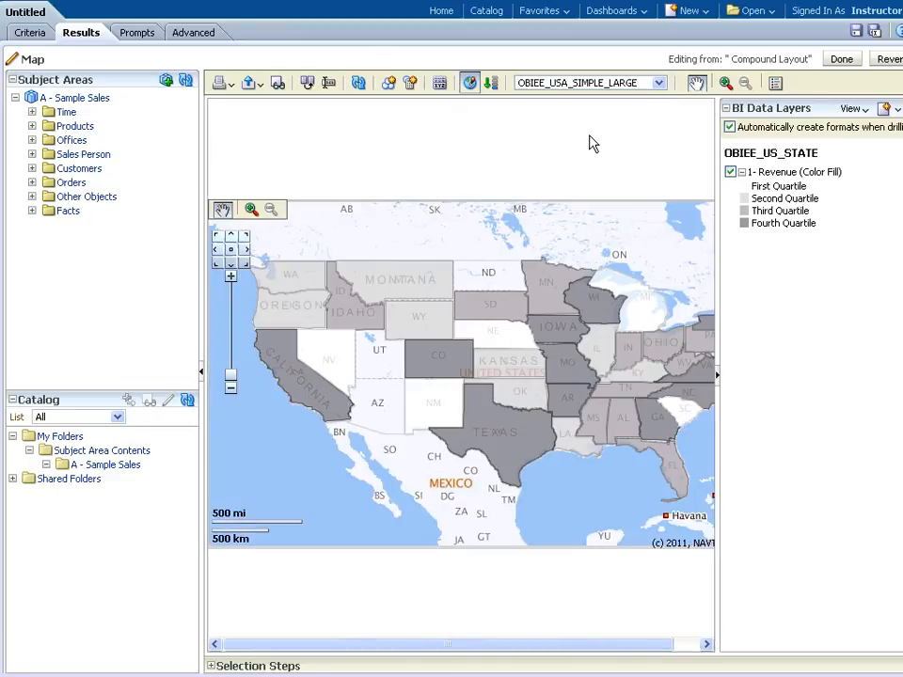
pyautogui.moveTo(638, 395)
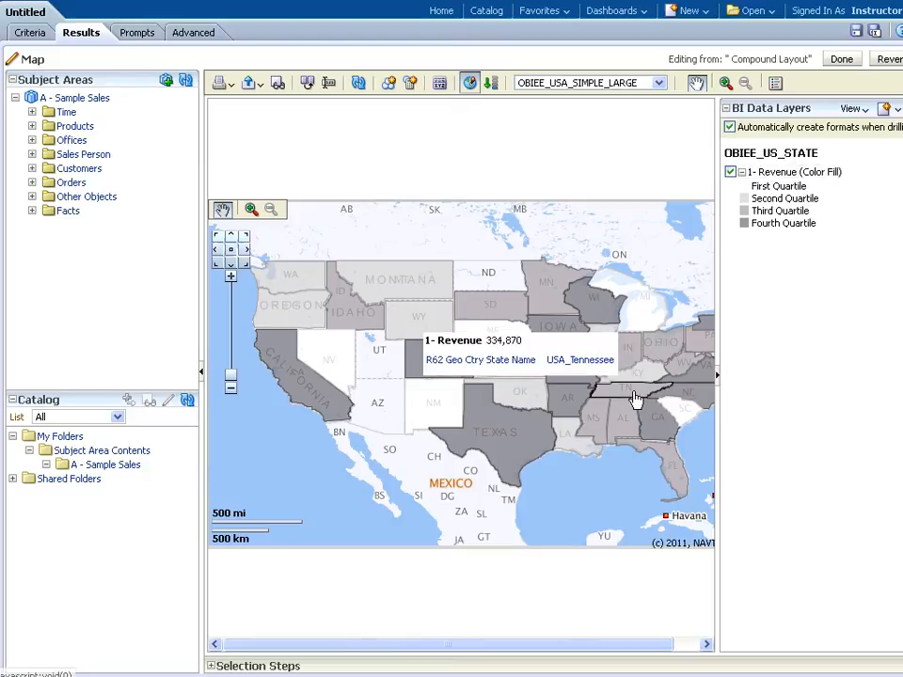
pyautogui.moveTo(533, 301)
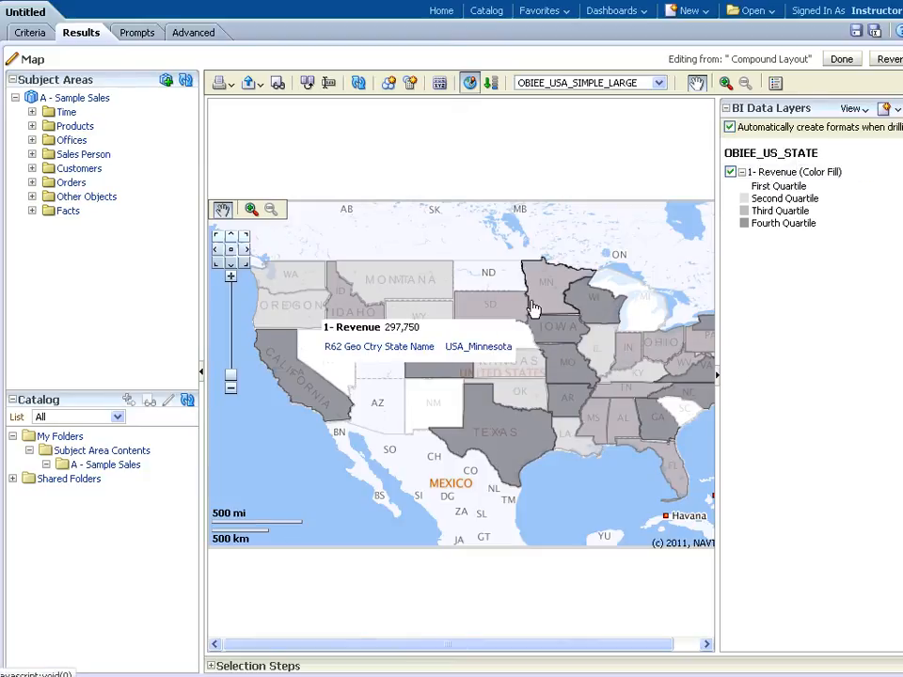
pyautogui.moveTo(448, 276)
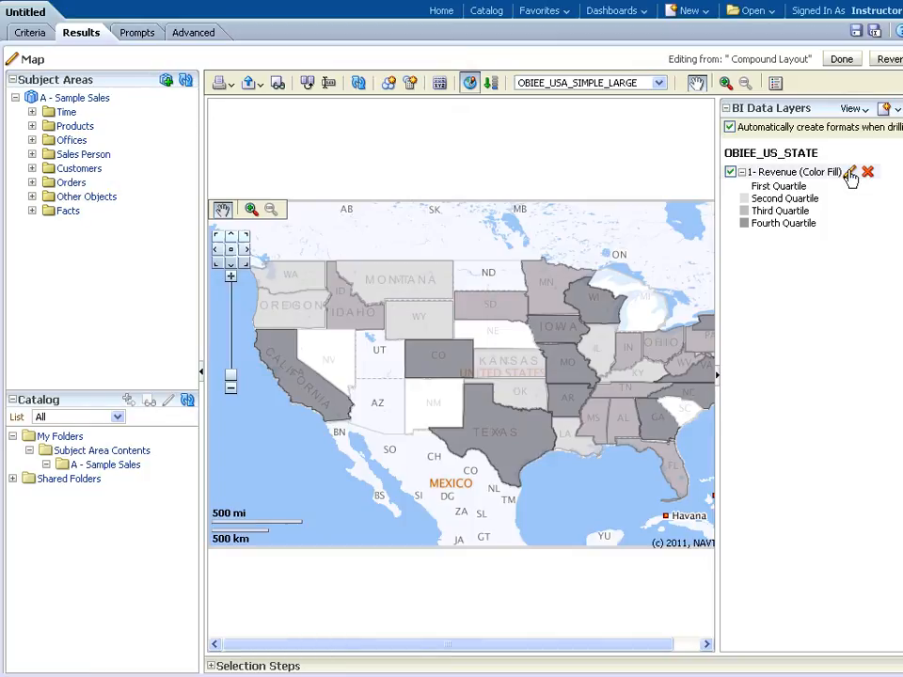
pyautogui.moveTo(848, 174)
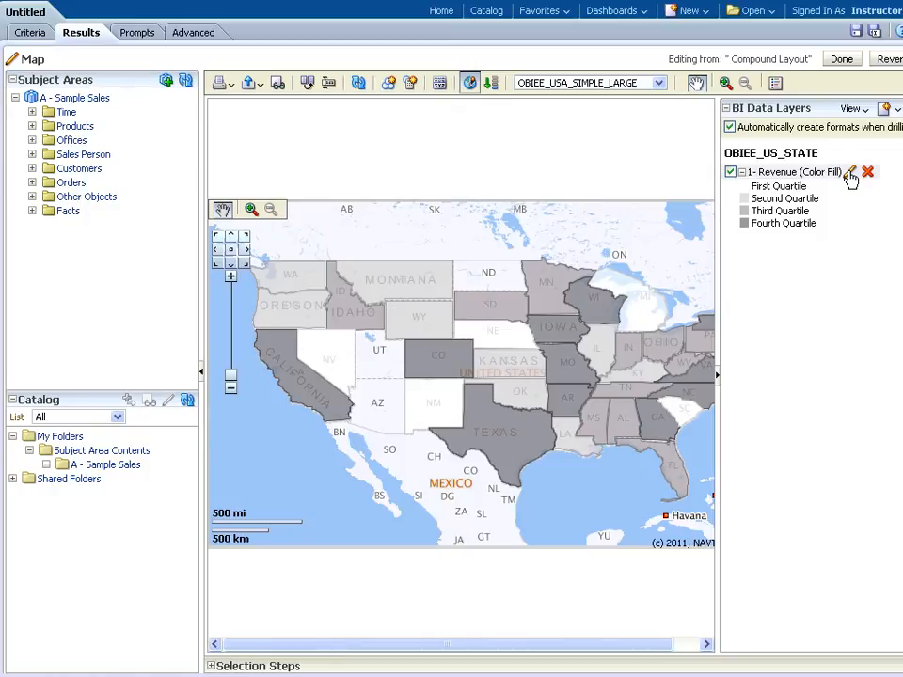
# - Make the state color fill layer vary by 25 Avg Order Size in three bins
pyautogui.click(849, 173)
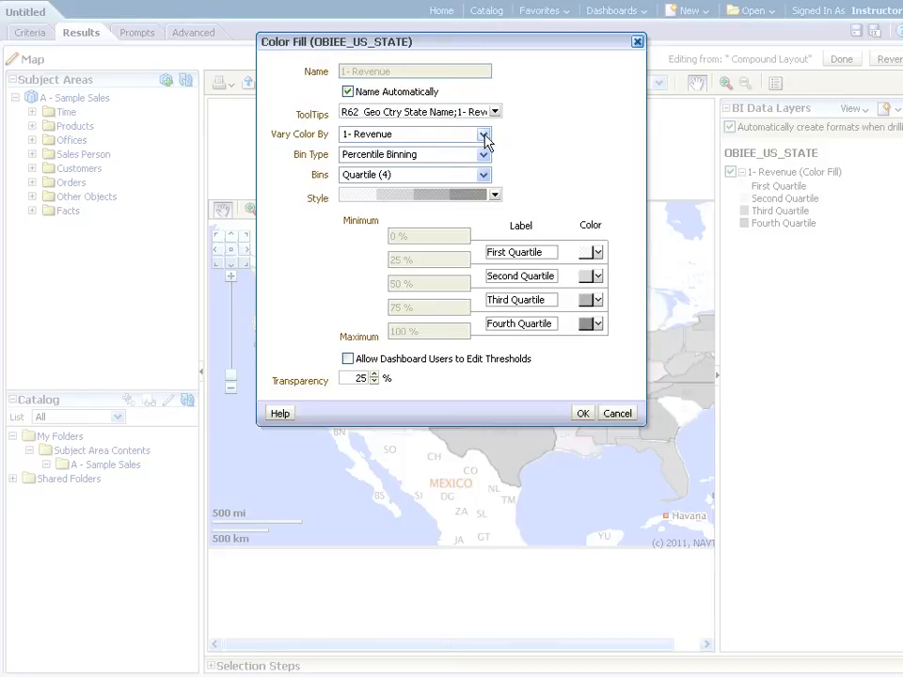
pyautogui.click(485, 134)
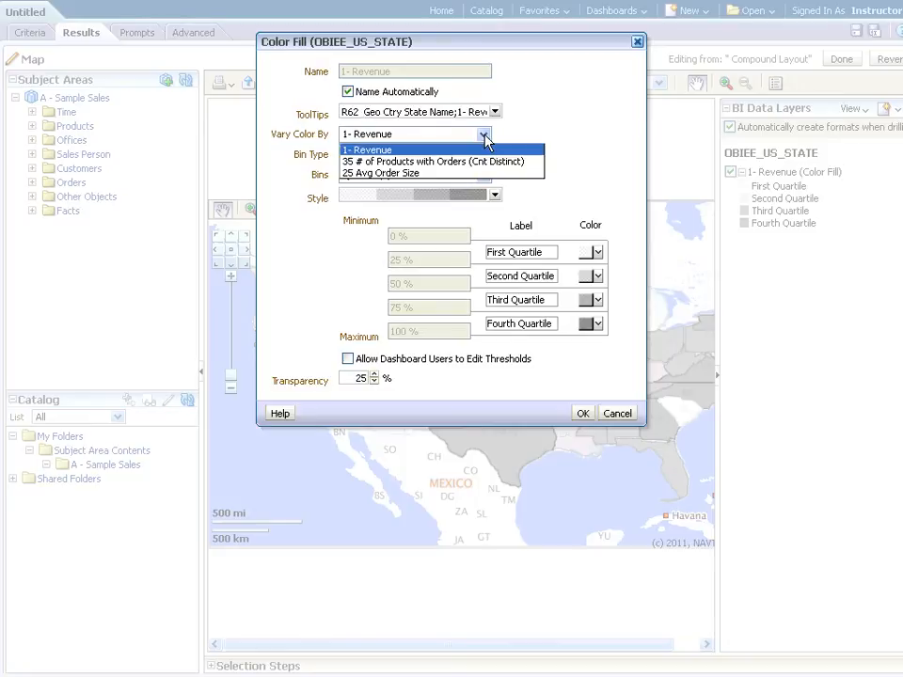
pyautogui.moveTo(395, 173)
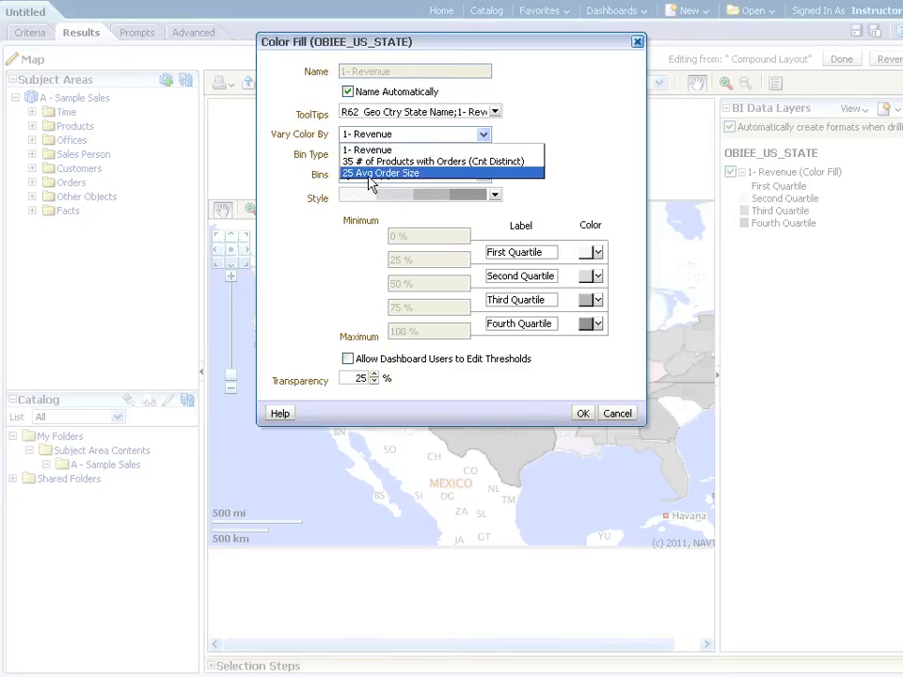
pyautogui.click(376, 173)
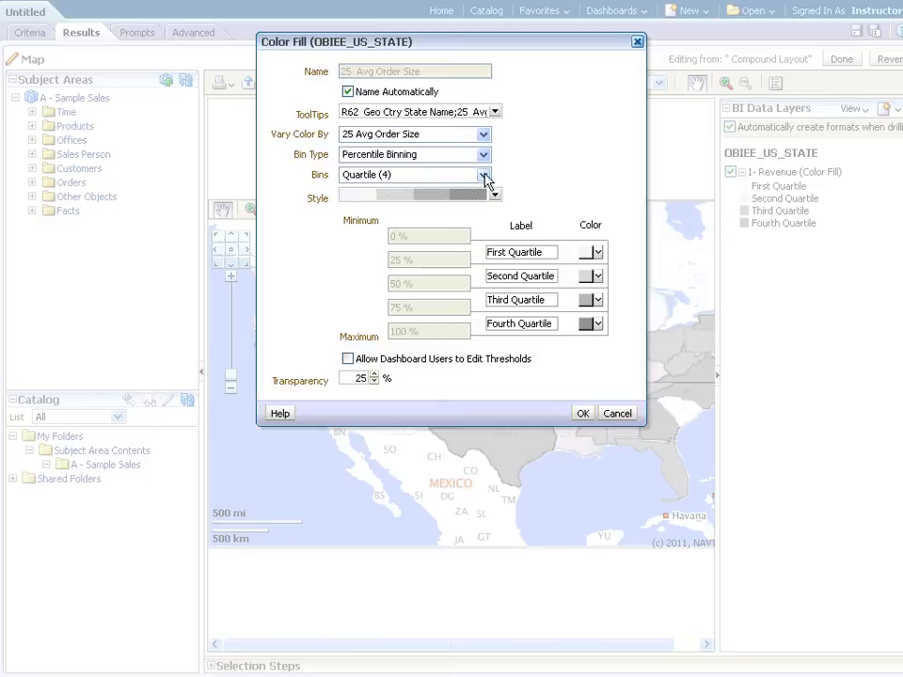
pyautogui.click(484, 174)
pyautogui.write('3')
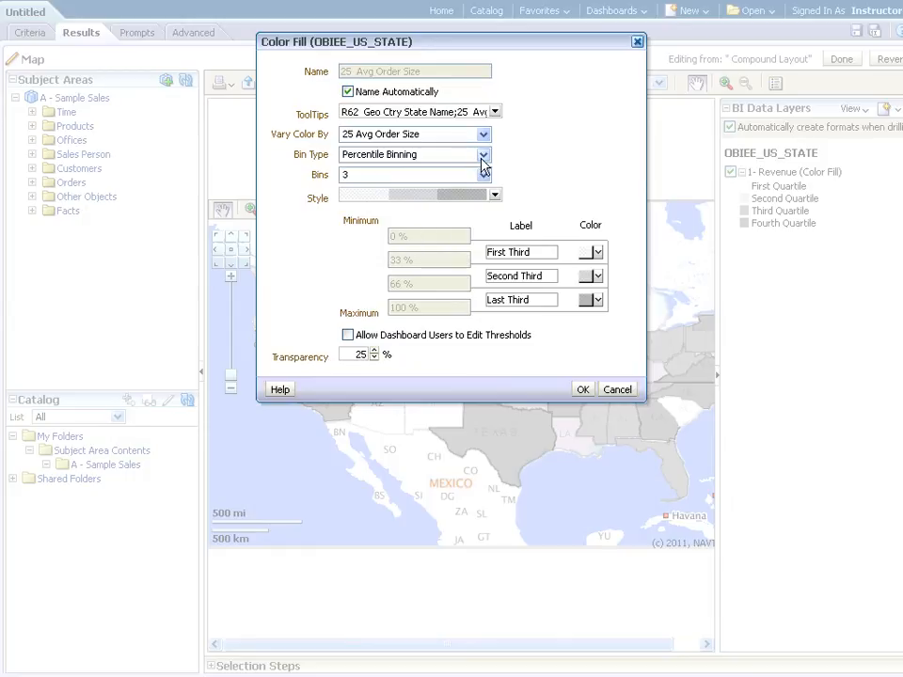
# - Switch the color fill to Value Binning with thresholds 800, 950, 1100 and 1250
pyautogui.click(482, 154)
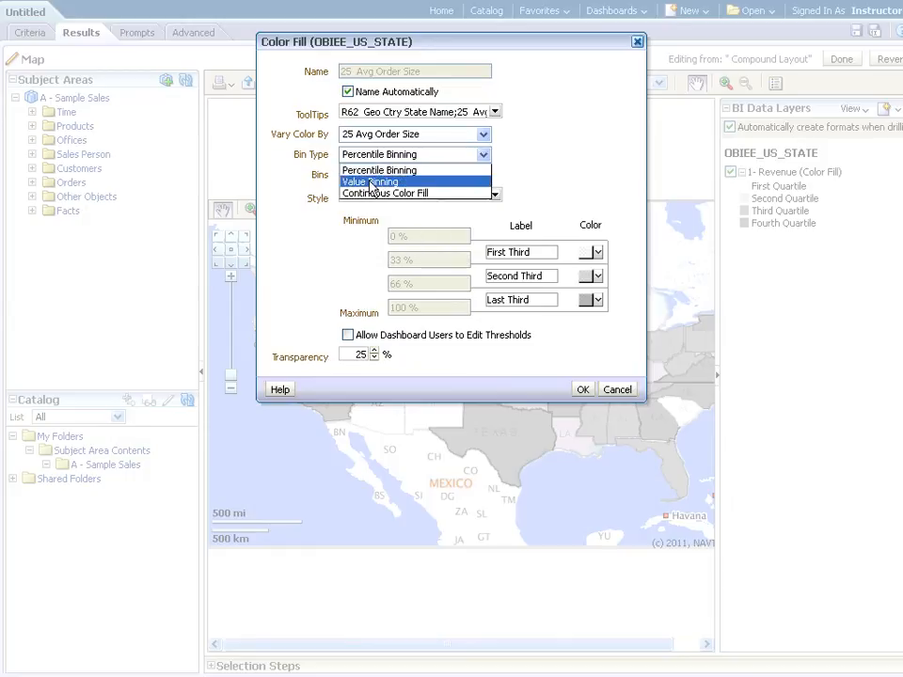
pyautogui.click(369, 180)
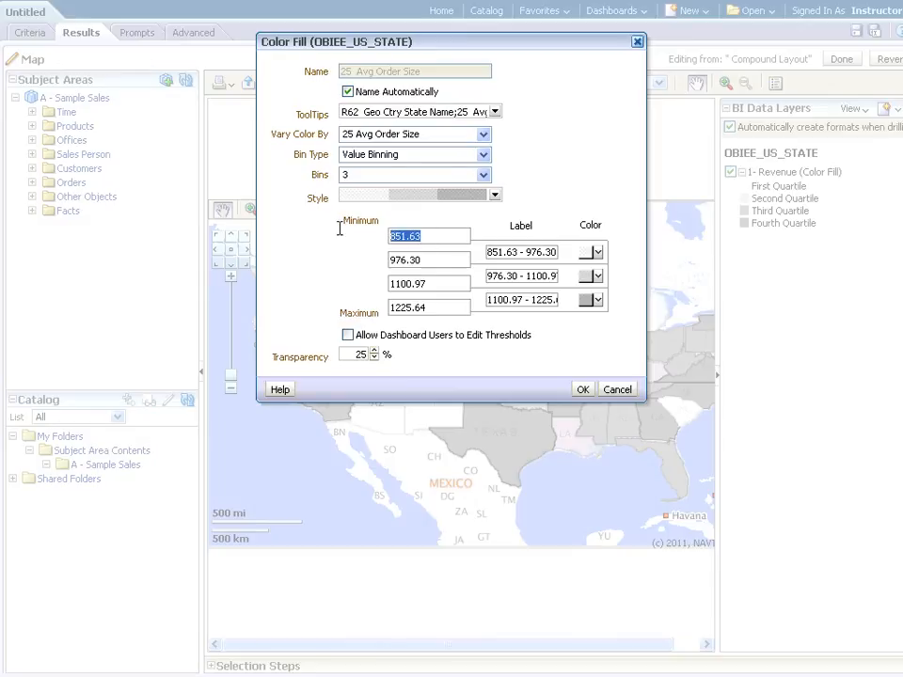
pyautogui.moveTo(461, 231)
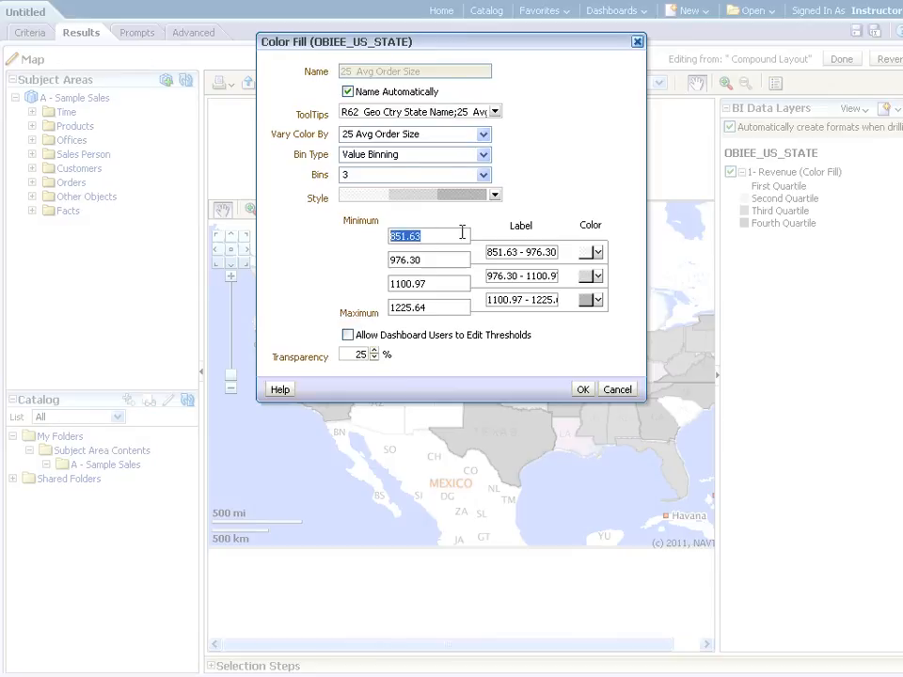
pyautogui.write('8')
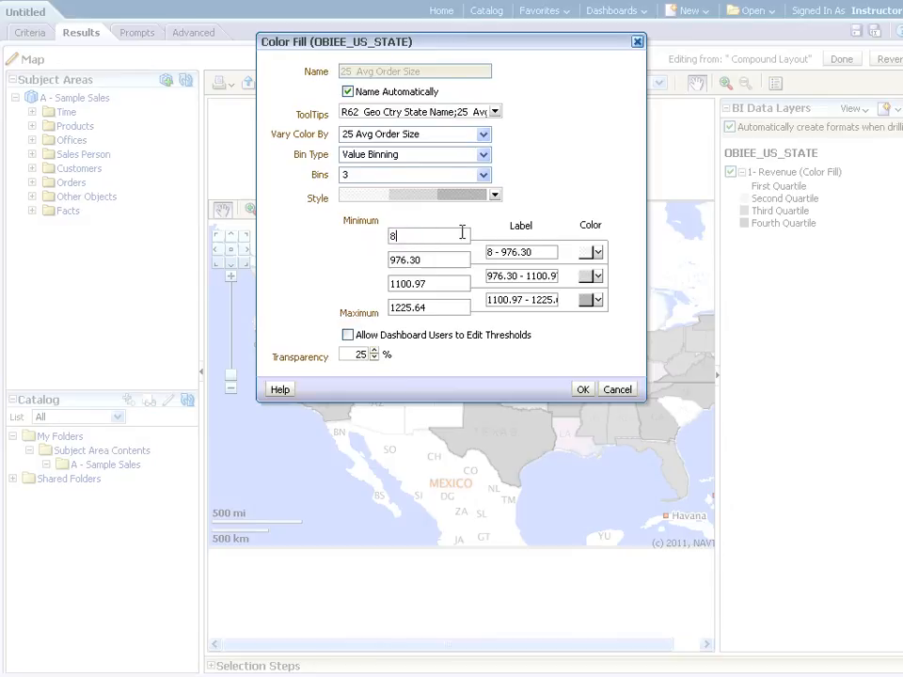
pyautogui.write('800')
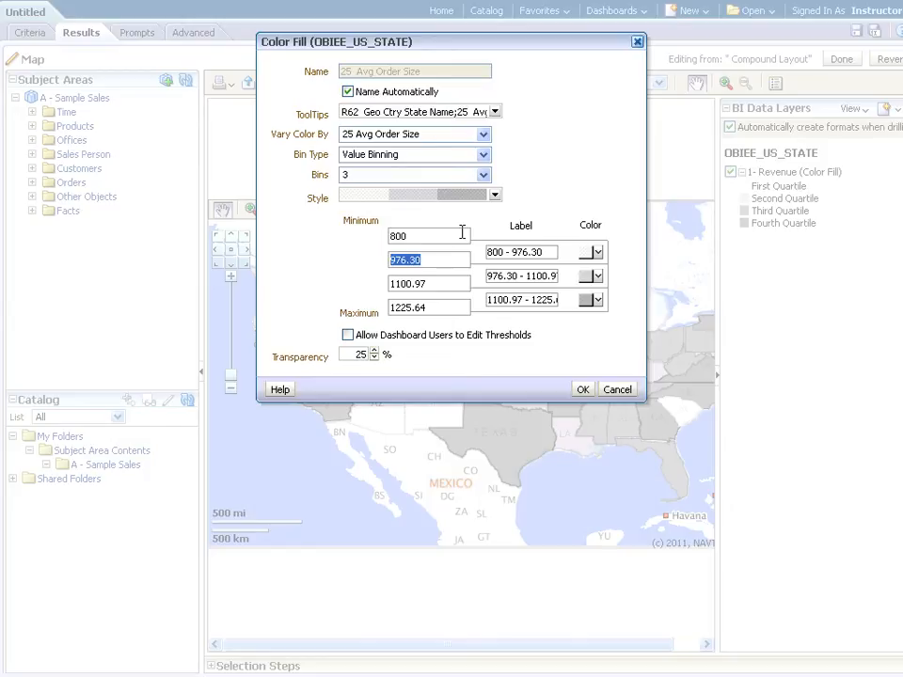
pyautogui.write('950')
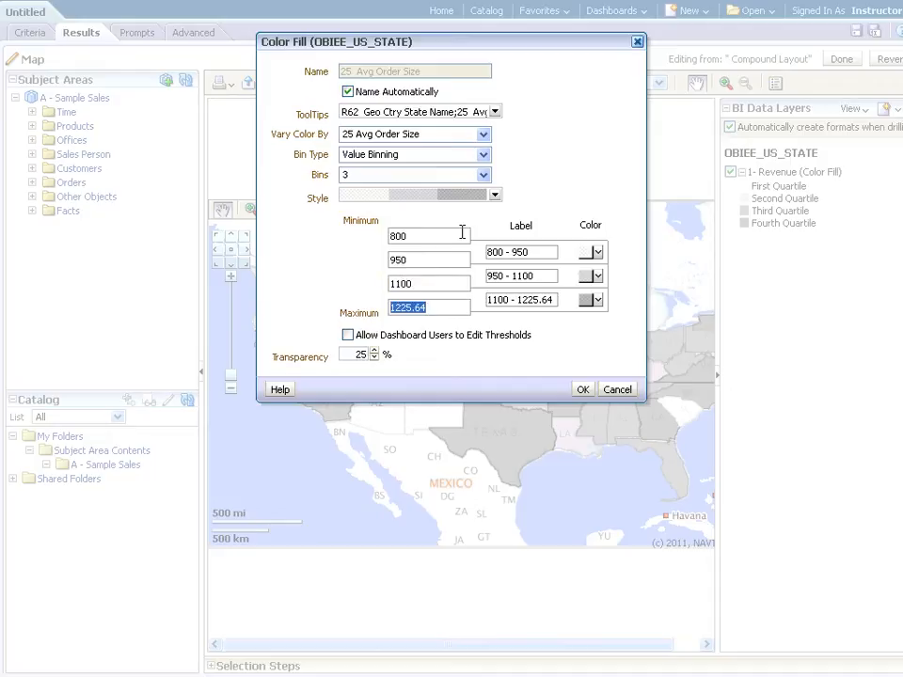
pyautogui.write('1250')
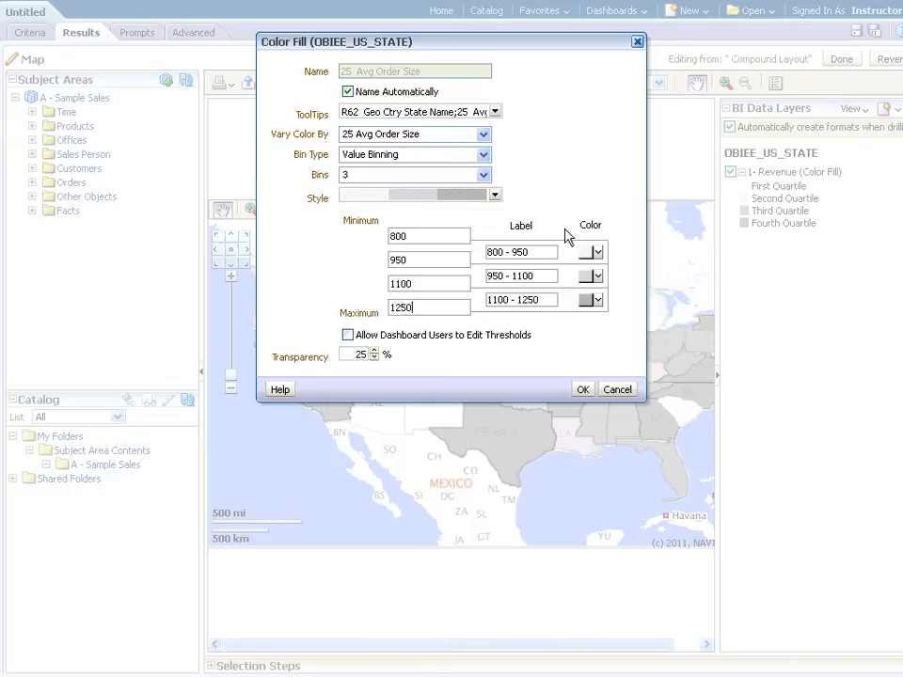
pyautogui.moveTo(550, 247)
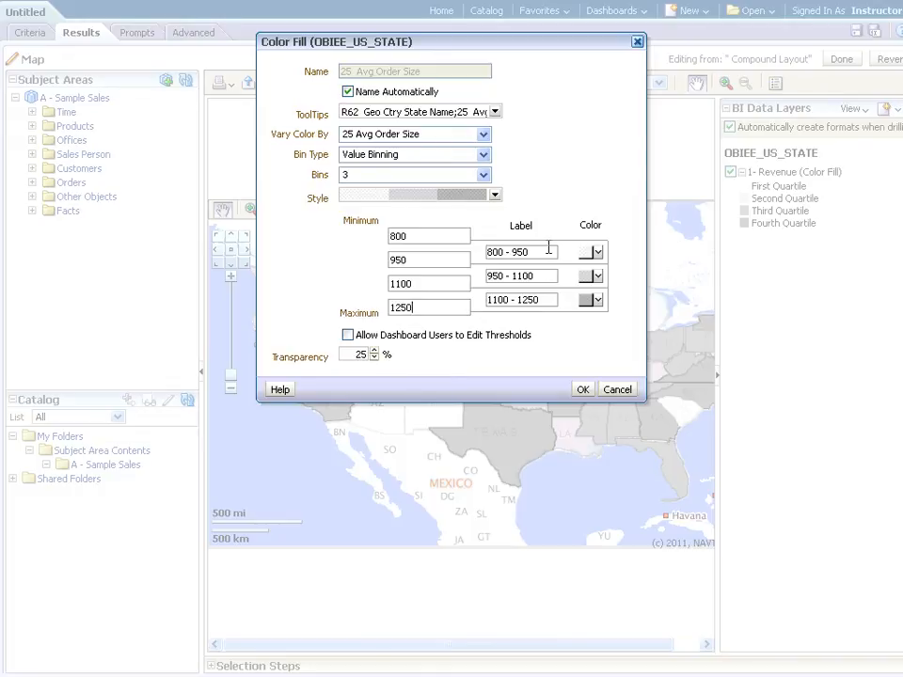
pyautogui.moveTo(597, 256)
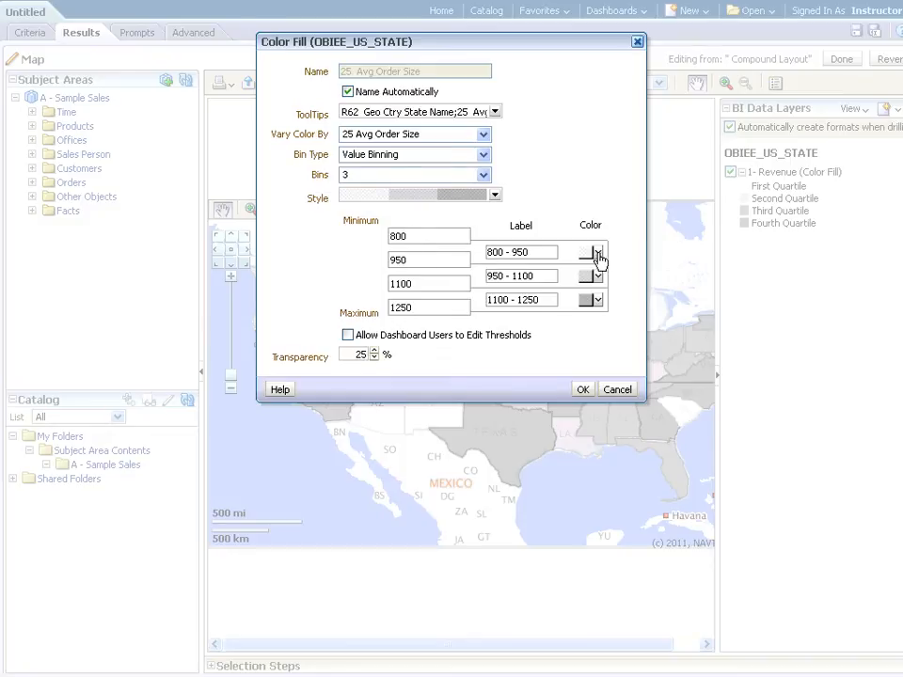
# - Pick red, yellow and green for the low, middle and high value bins
pyautogui.click(595, 252)
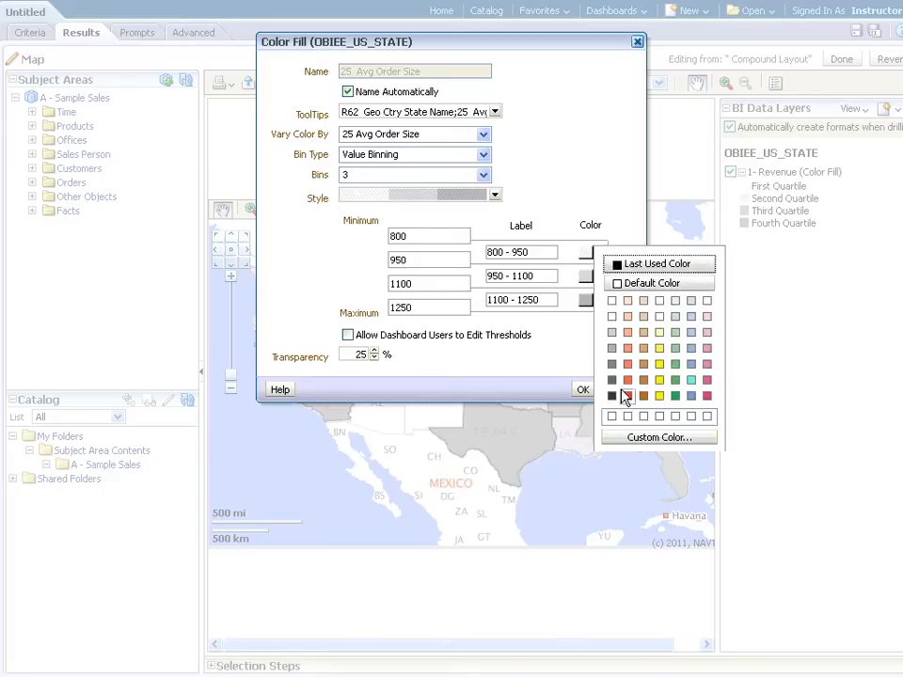
pyautogui.click(627, 395)
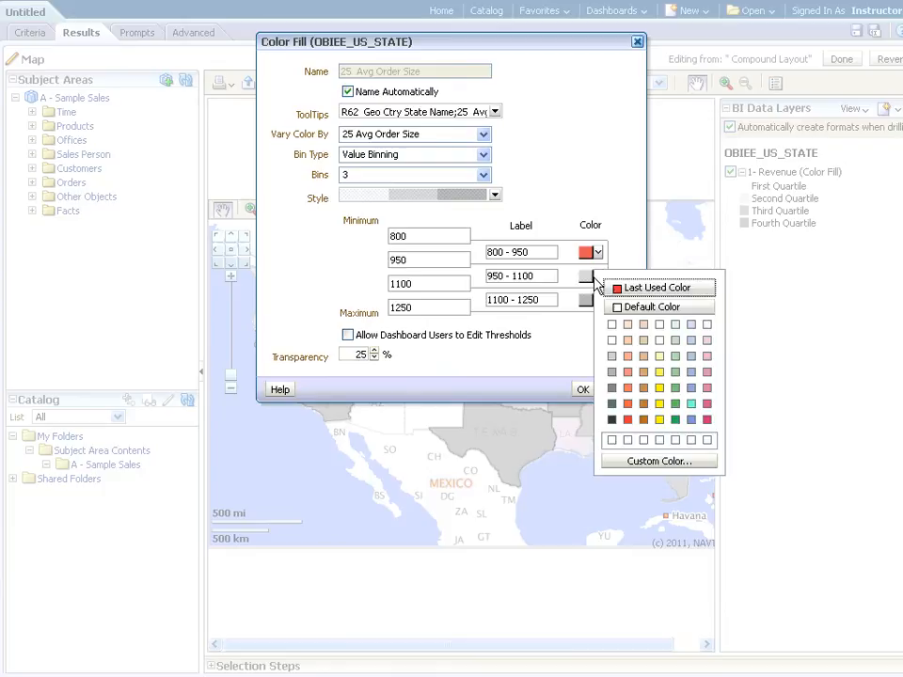
pyautogui.click(659, 384)
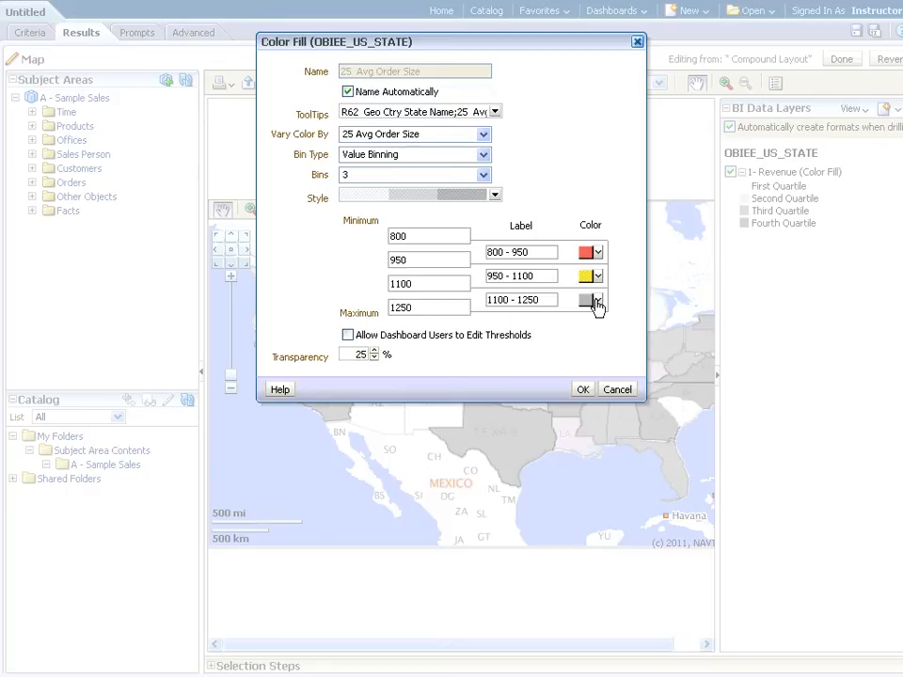
pyautogui.click(595, 300)
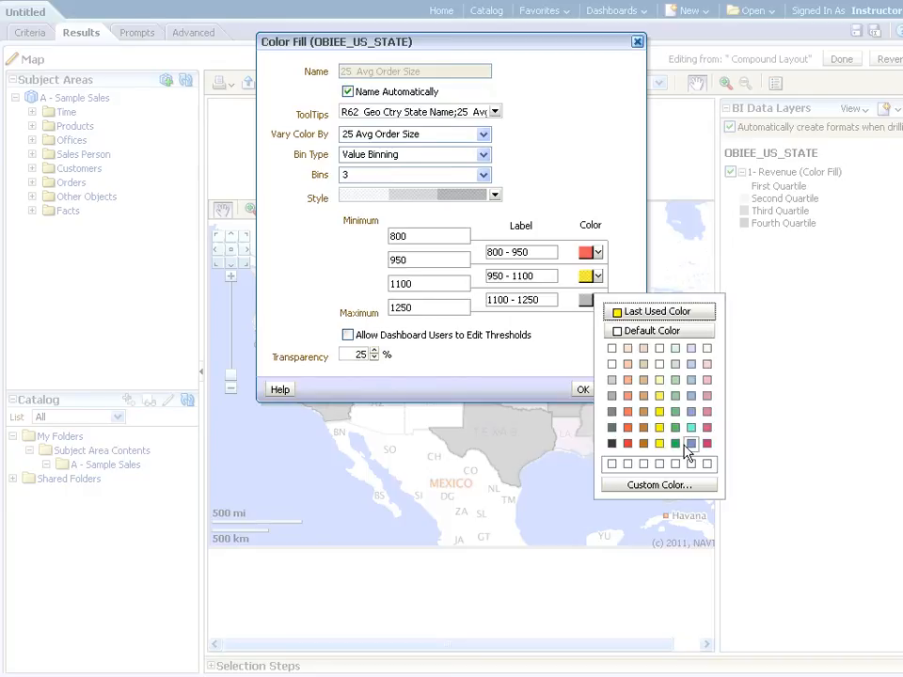
pyautogui.click(658, 442)
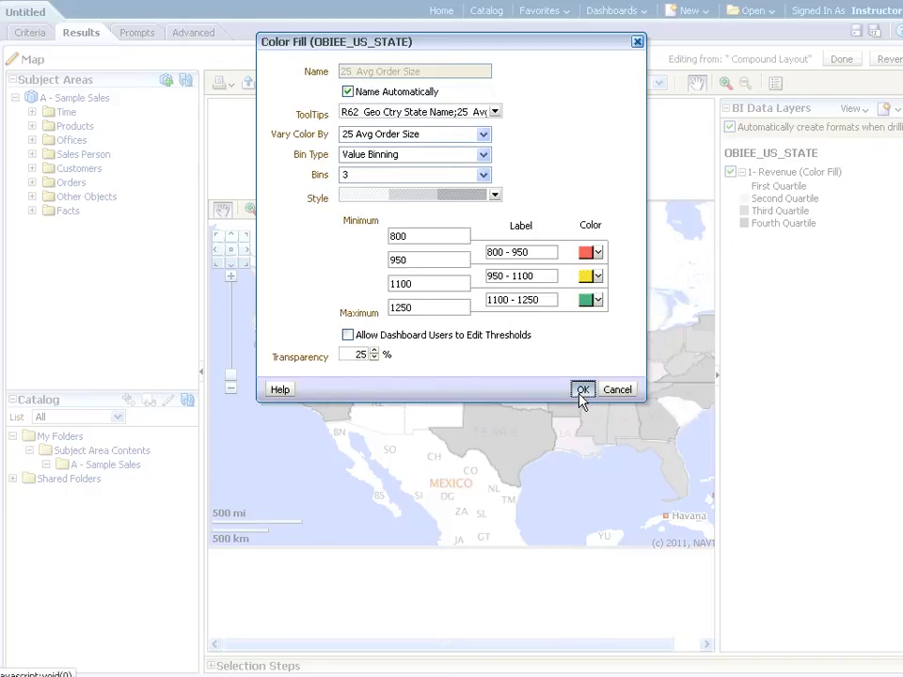
# - Apply the red/yellow/green Avg Order Size fill, then zoom in on central states and back out
pyautogui.click(582, 389)
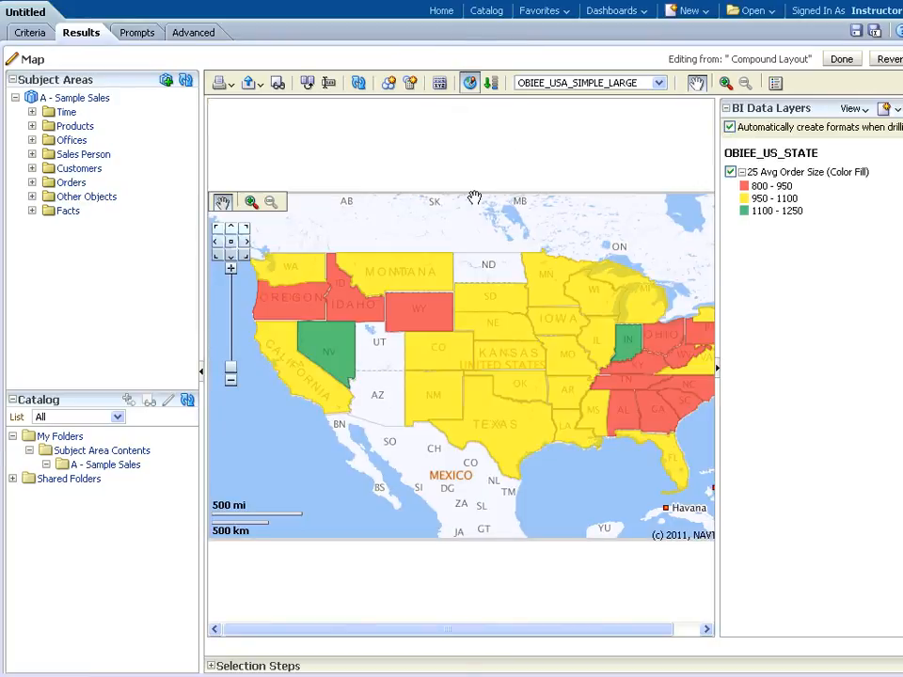
pyautogui.moveTo(489, 498)
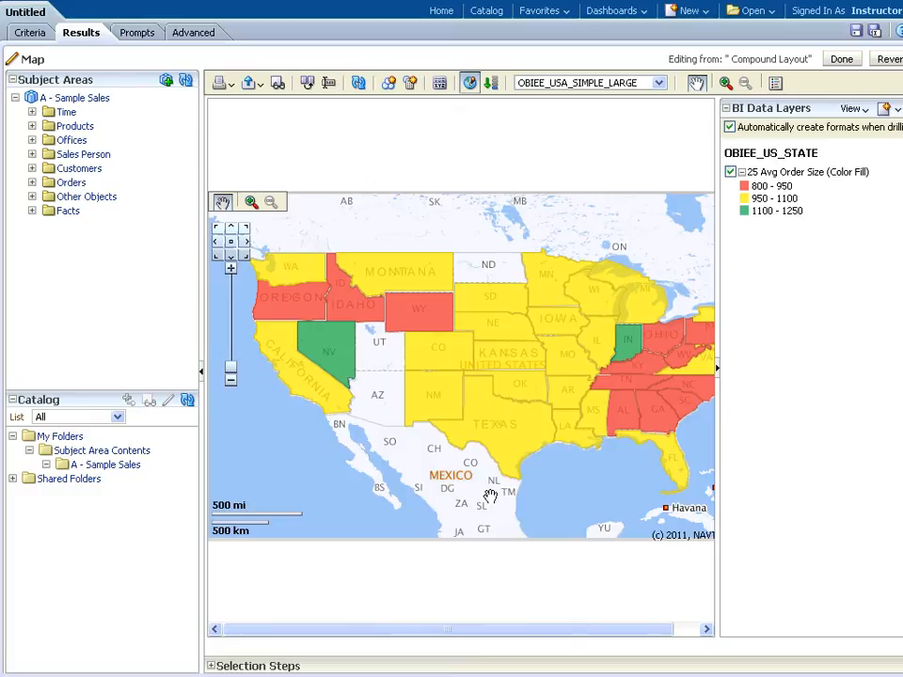
pyautogui.moveTo(479, 417)
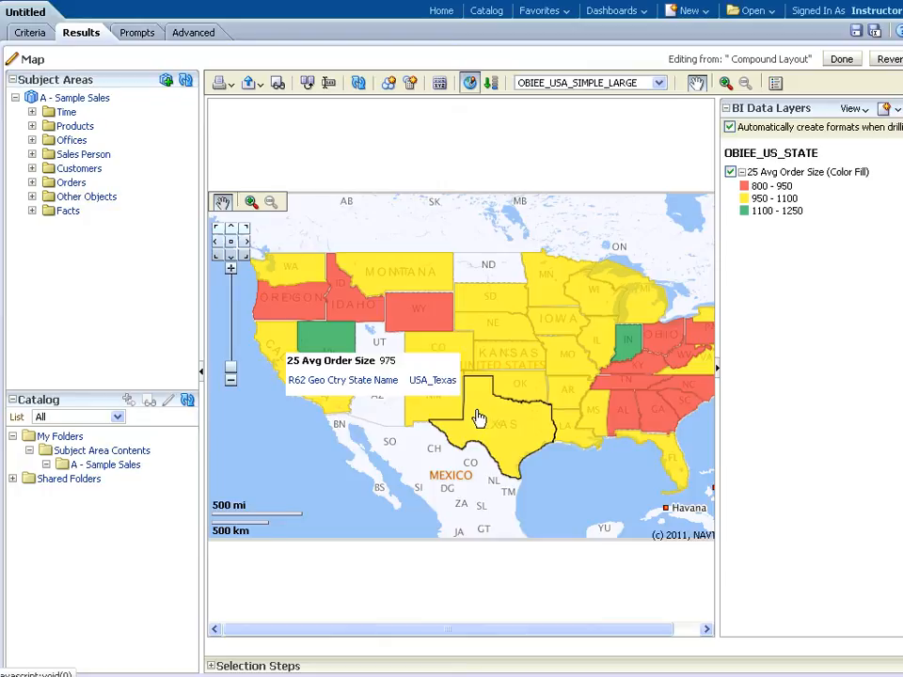
pyautogui.moveTo(300, 144)
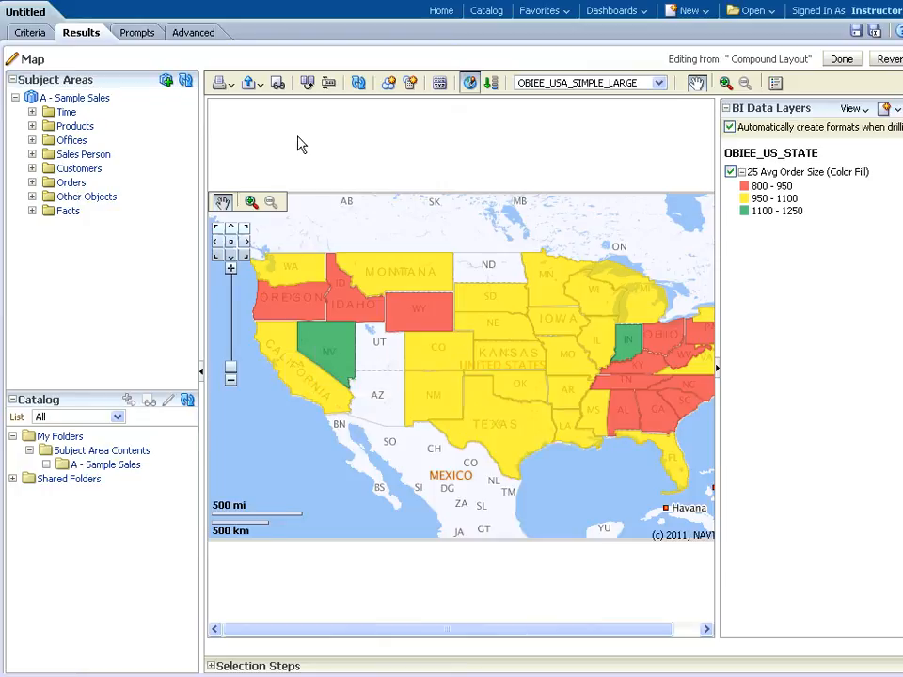
pyautogui.moveTo(270, 193)
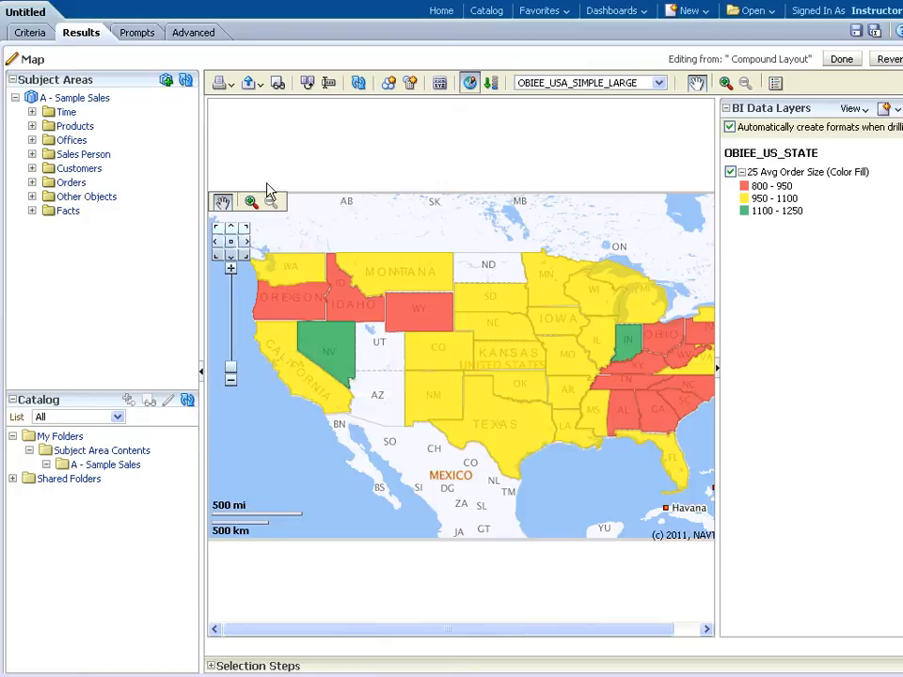
pyautogui.moveTo(250, 203)
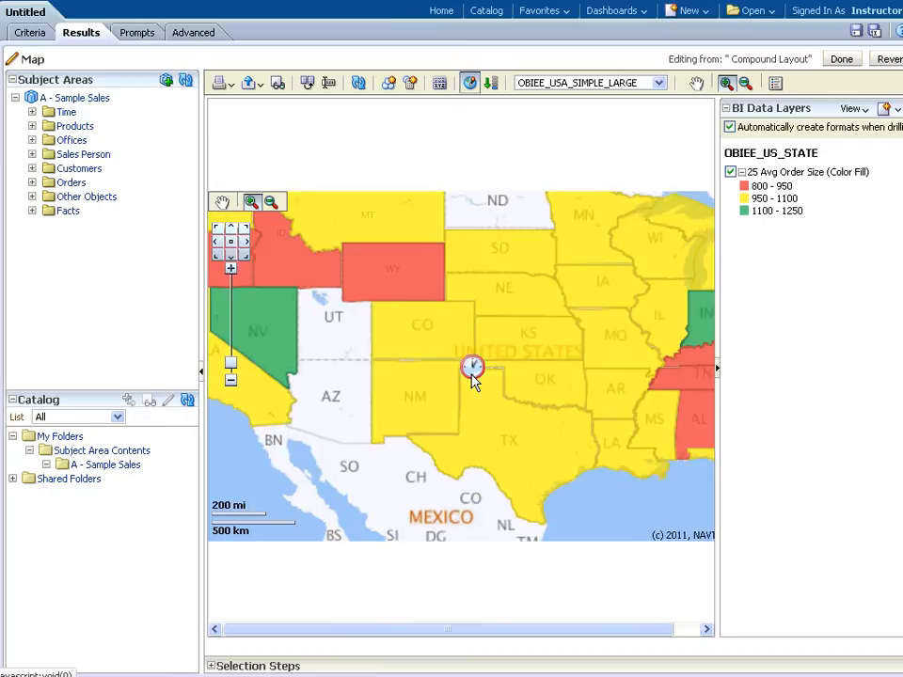
pyautogui.click(473, 366)
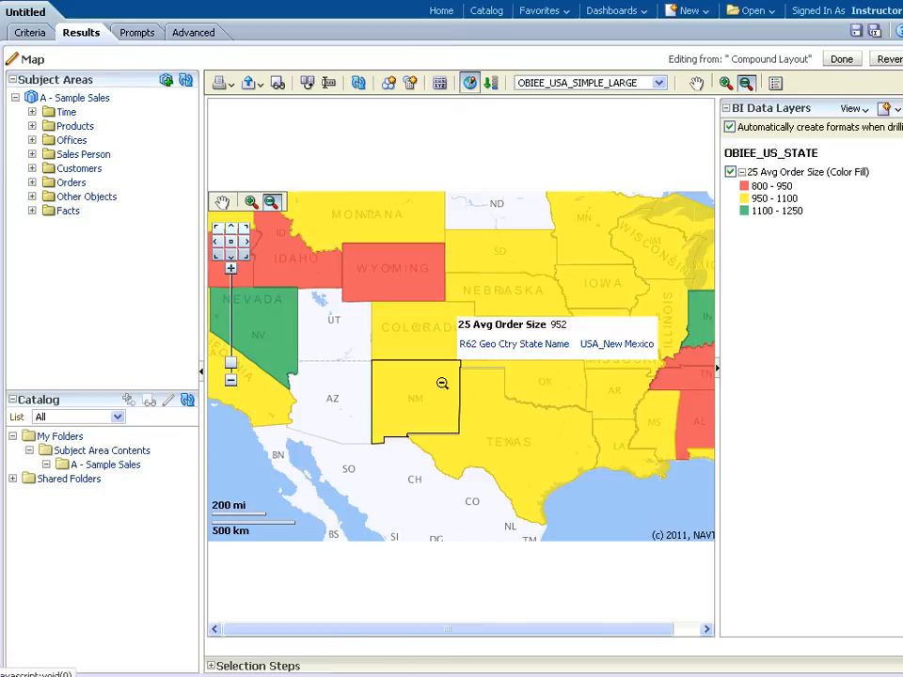
pyautogui.click(272, 201)
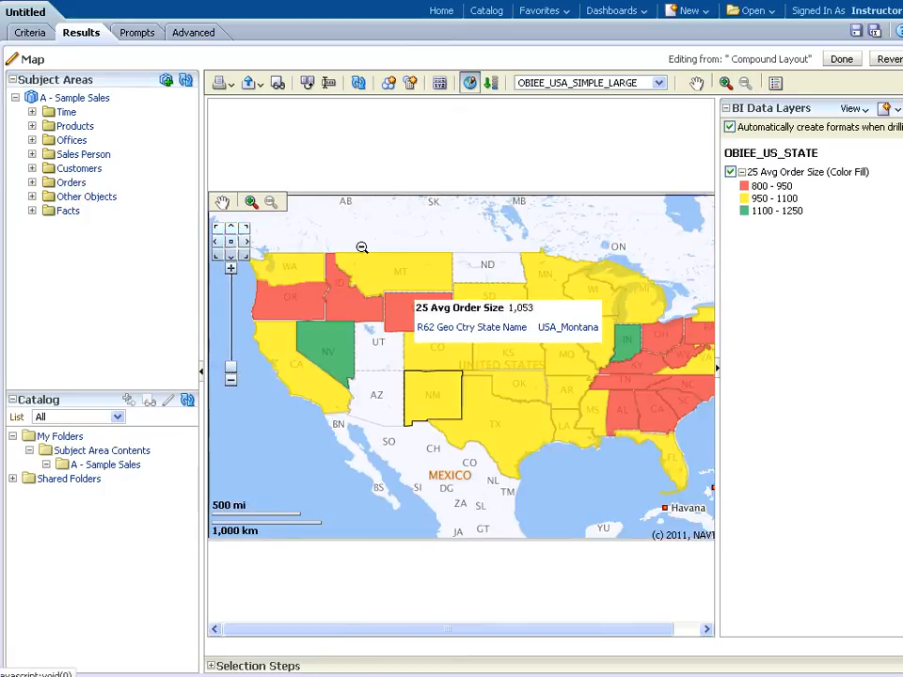
pyautogui.moveTo(501, 320)
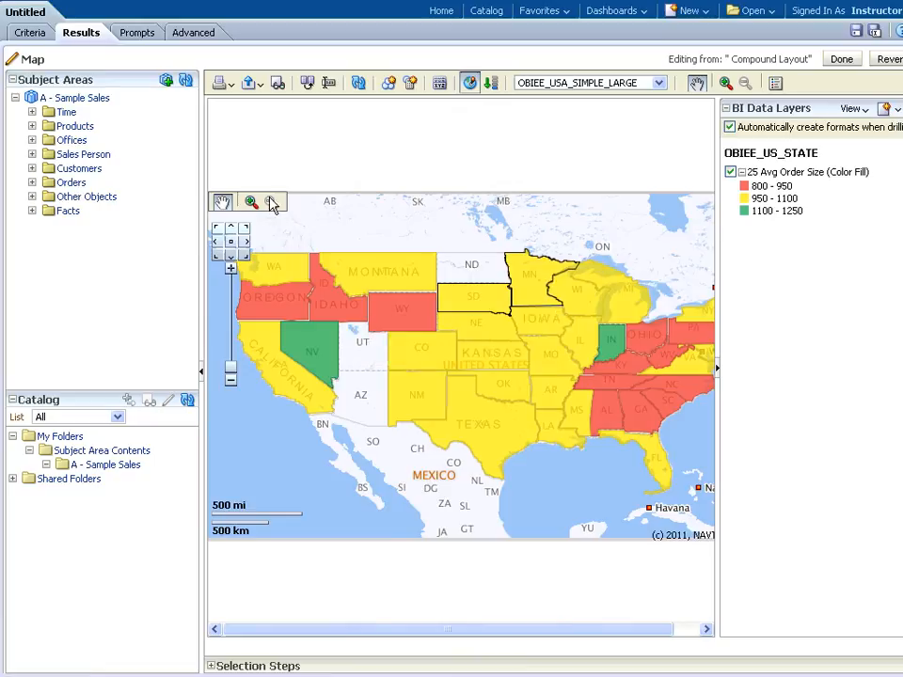
pyautogui.moveTo(414, 356)
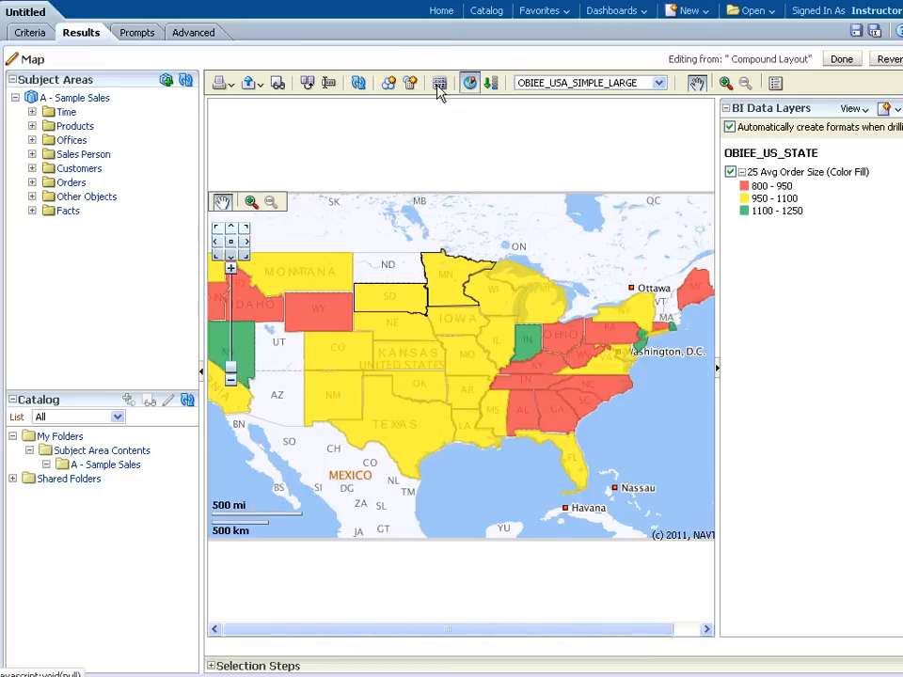
pyautogui.moveTo(439, 85)
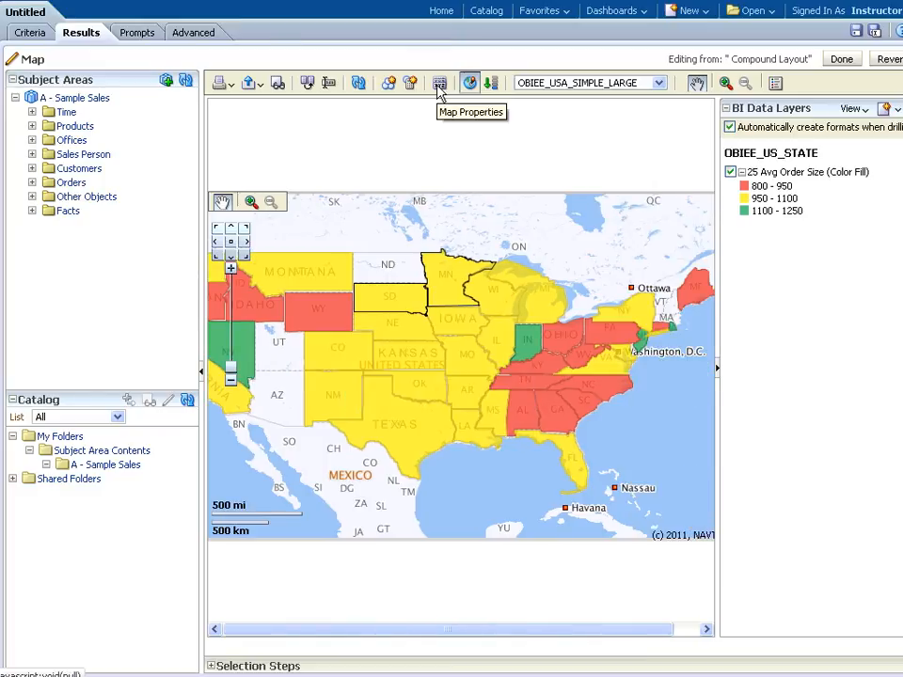
# - Set the map canvas size to Custom with width 725 and height 397
pyautogui.click(440, 83)
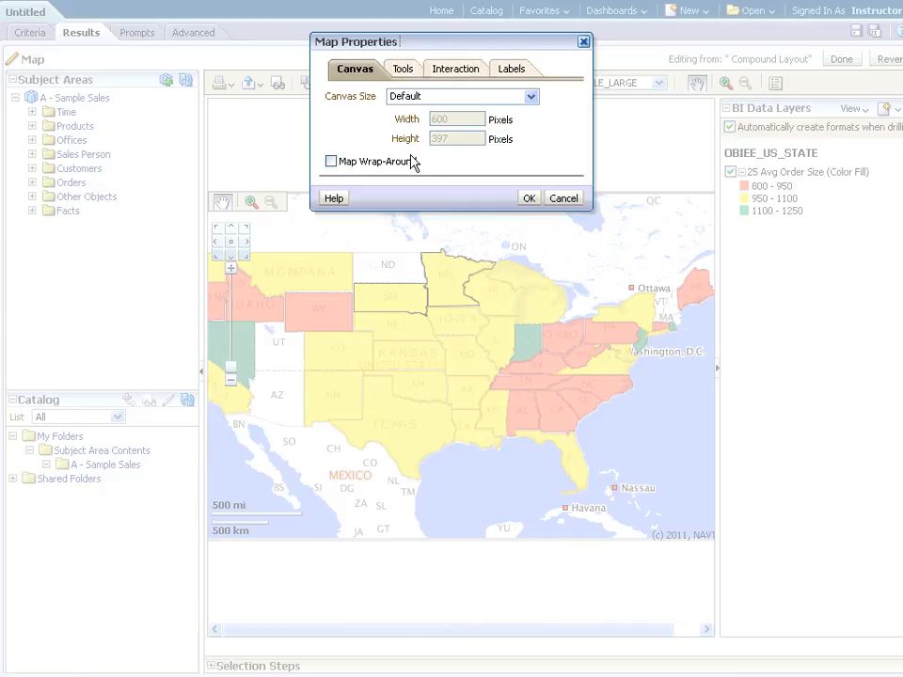
pyautogui.click(530, 96)
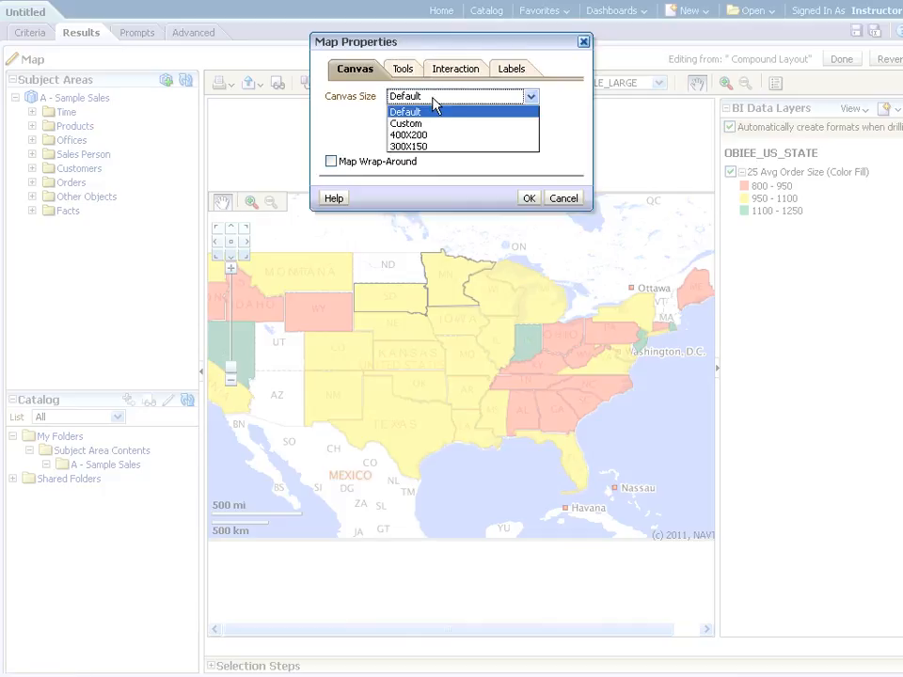
pyautogui.click(406, 123)
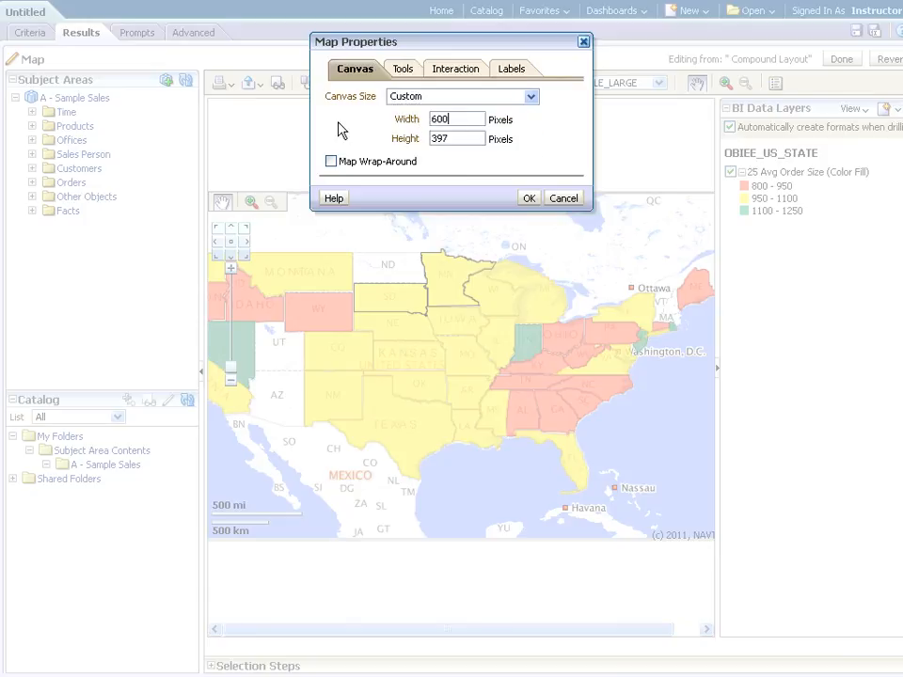
pyautogui.tripleClick(457, 119)
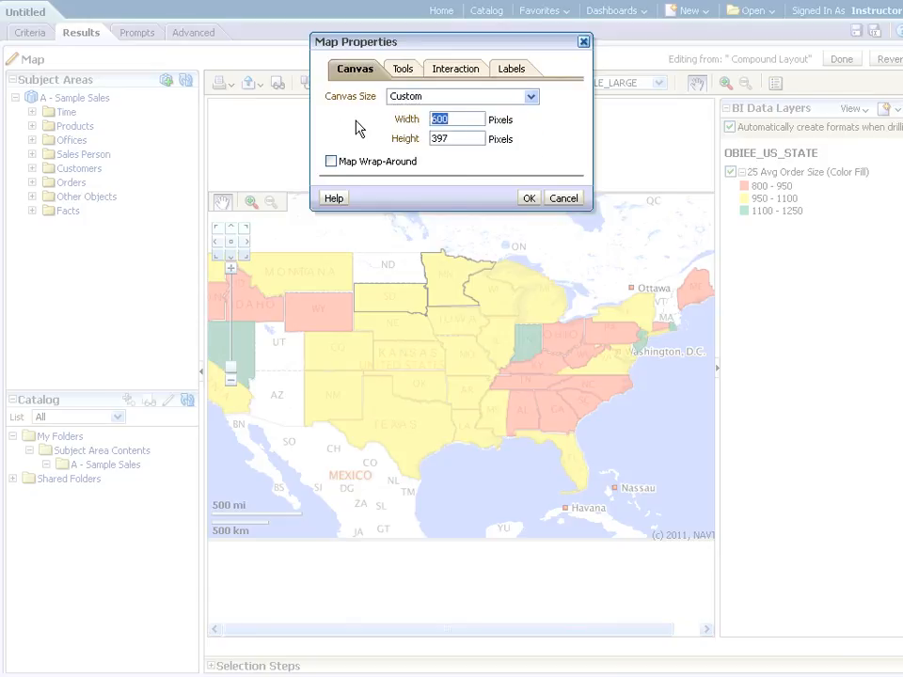
pyautogui.write('725')
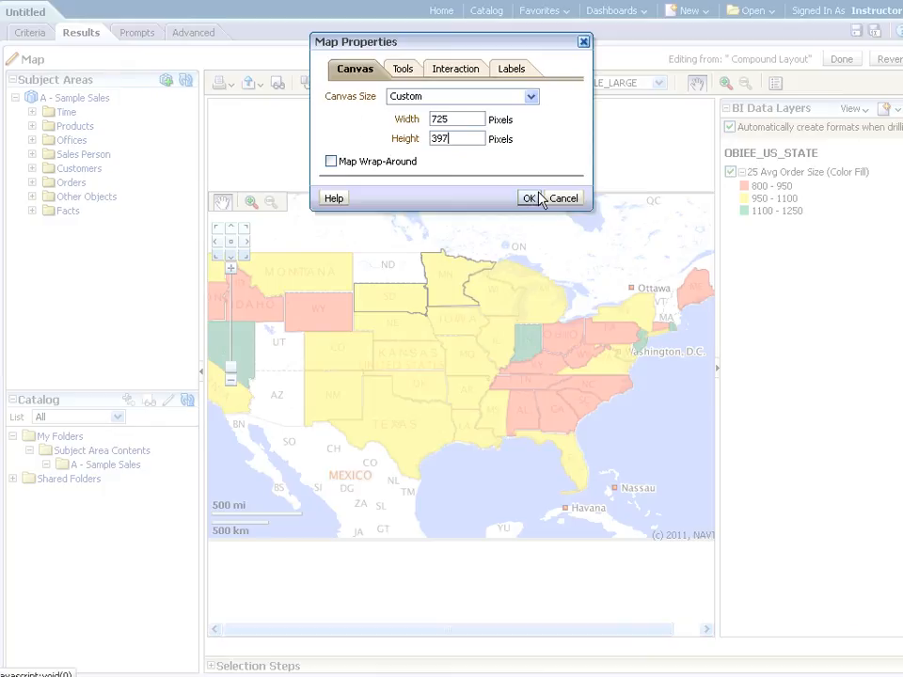
pyautogui.click(528, 198)
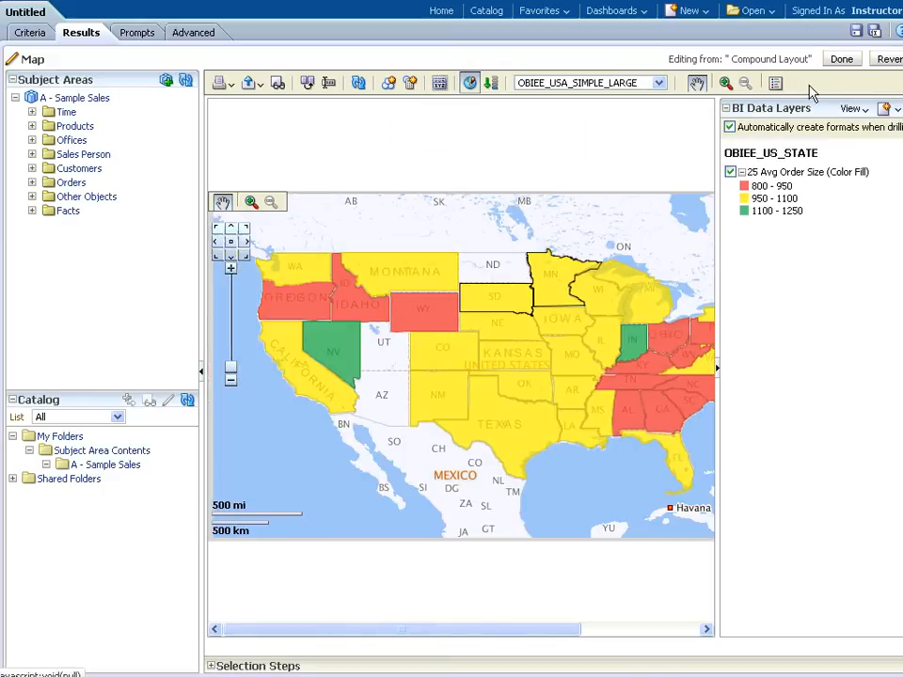
pyautogui.moveTo(840, 58)
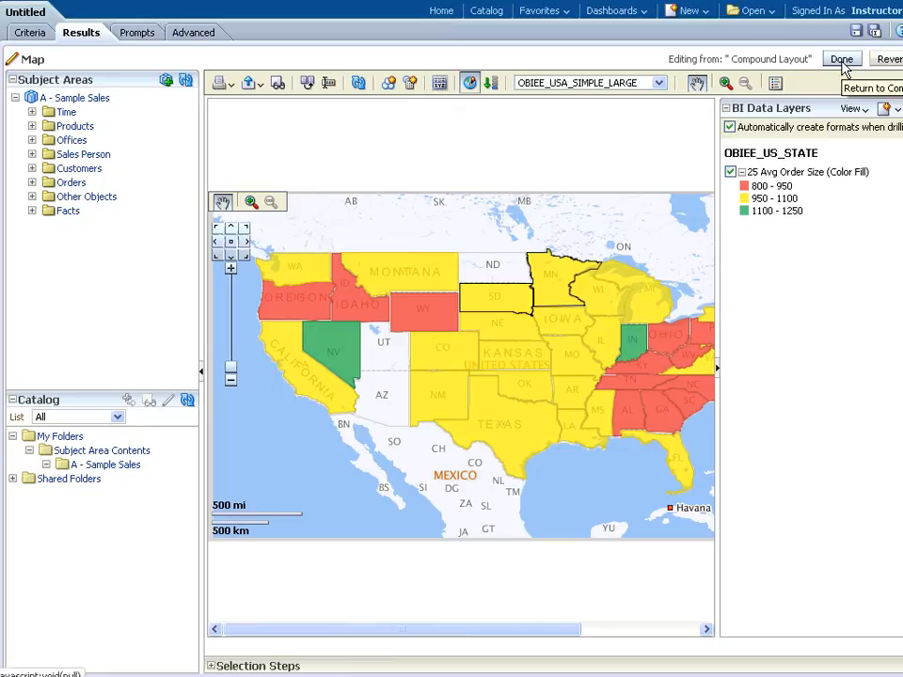
# - Return to the Compound Layout, expand the map's legend, and preview the analysis
pyautogui.click(841, 58)
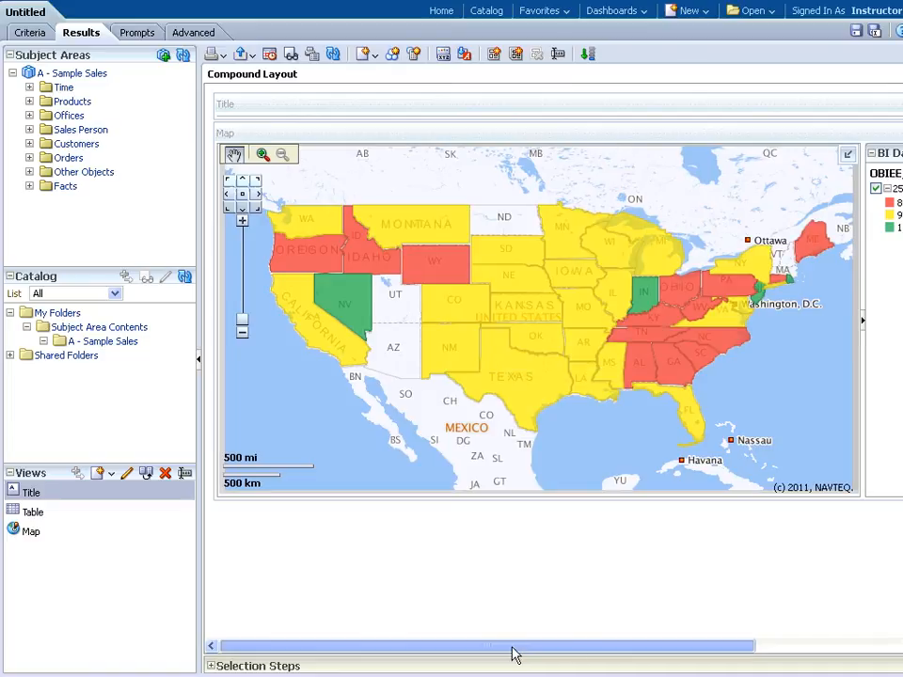
pyautogui.moveTo(512, 646); pyautogui.dragTo(578, 646)
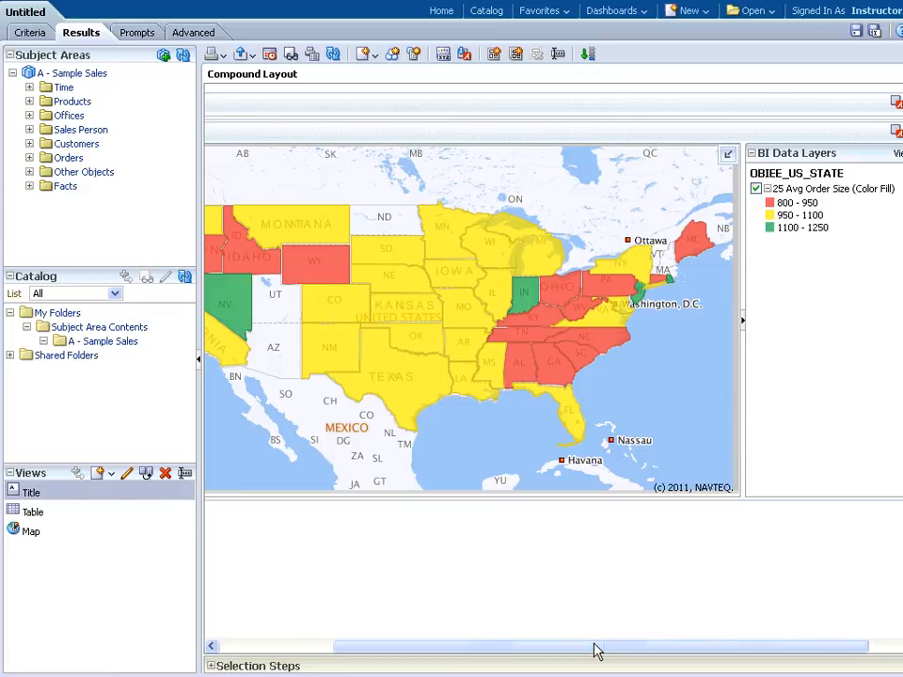
pyautogui.moveTo(402, 286)
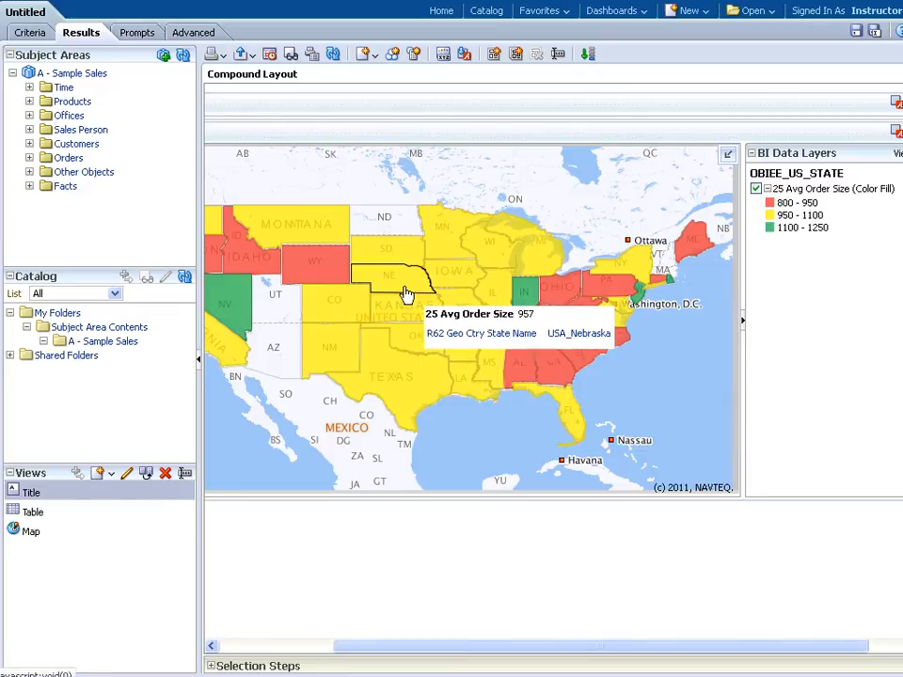
pyautogui.moveTo(550, 353)
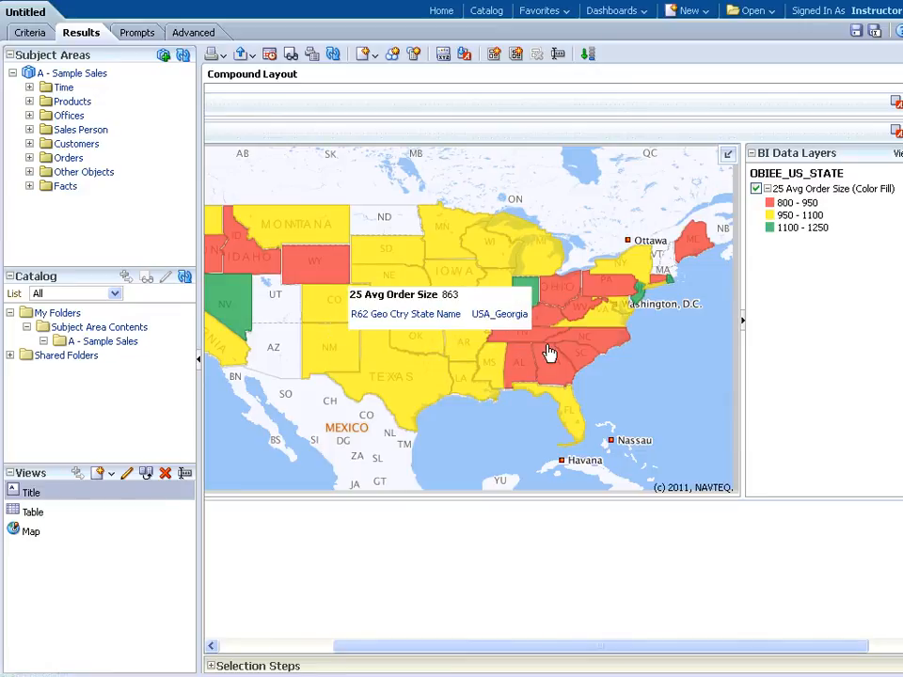
pyautogui.moveTo(539, 338)
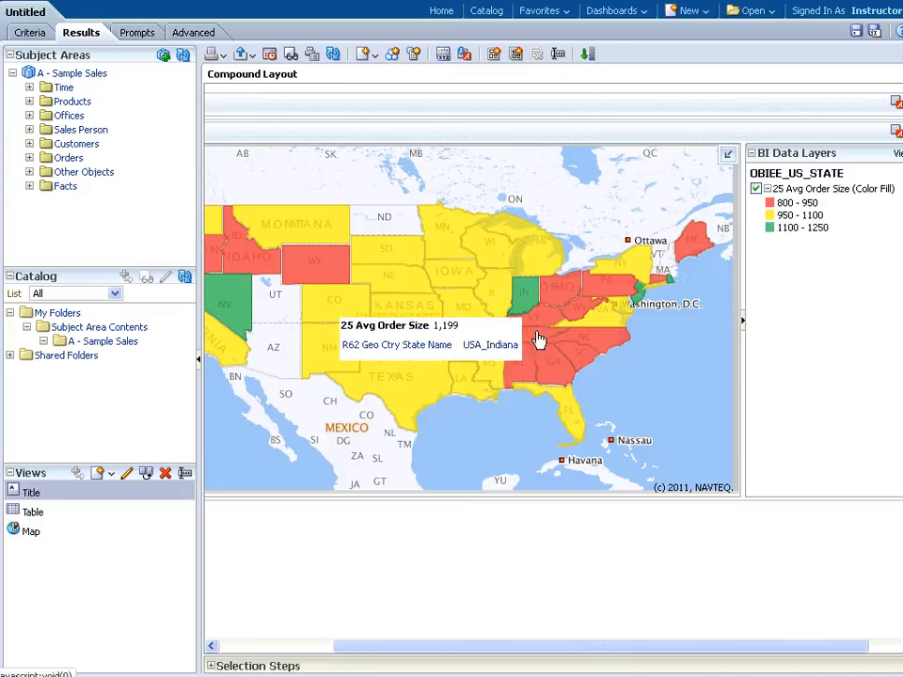
pyautogui.moveTo(487, 236)
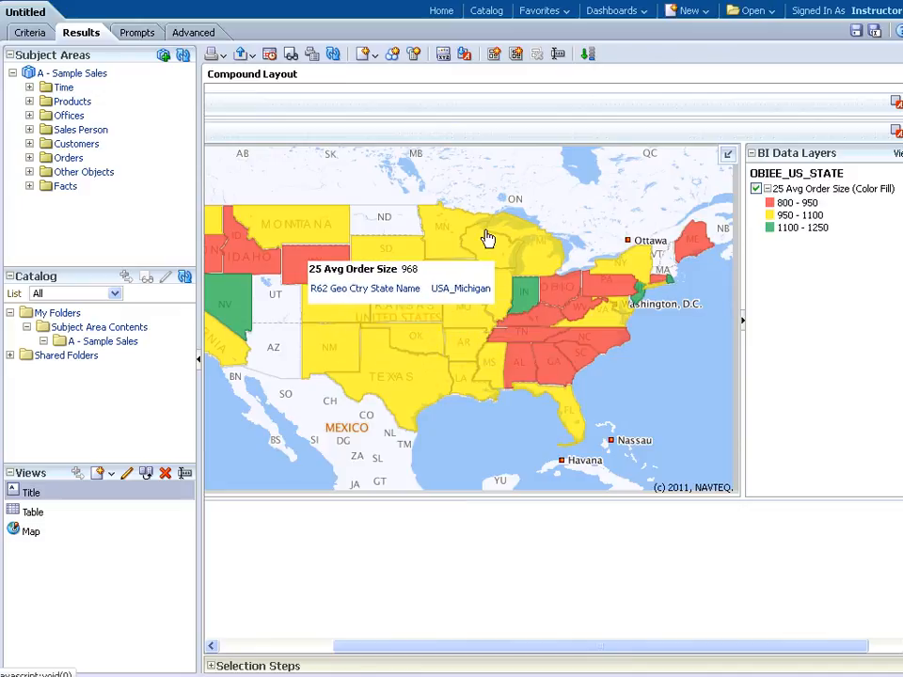
pyautogui.moveTo(456, 315)
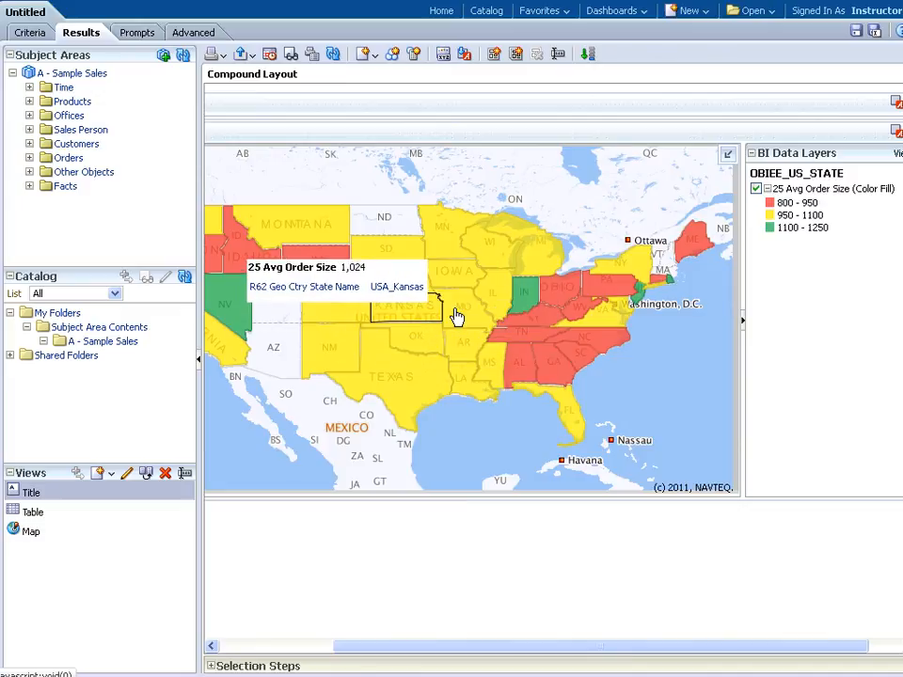
pyautogui.moveTo(524, 292)
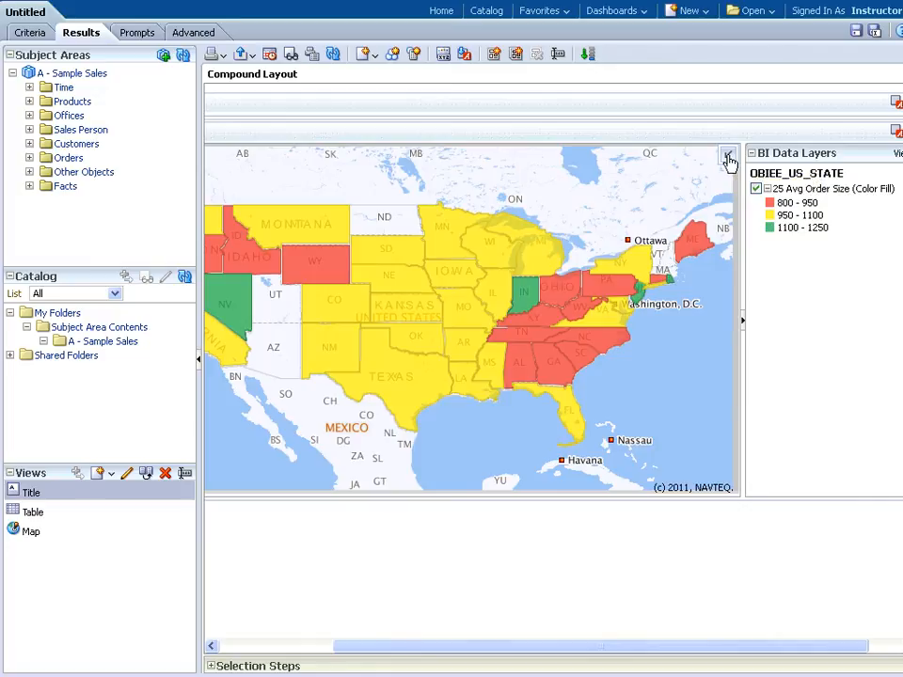
pyautogui.click(728, 155)
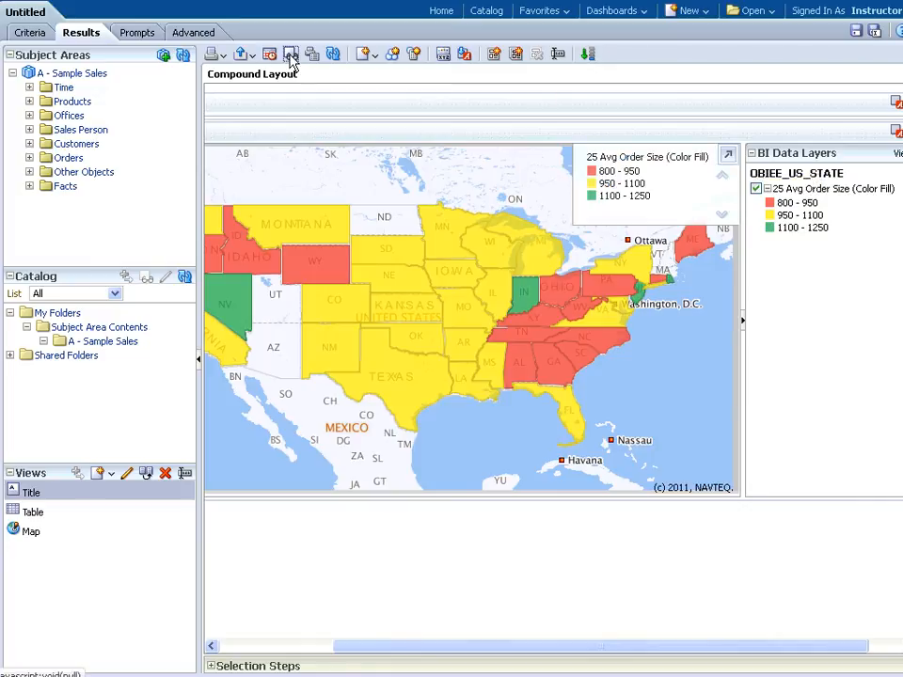
pyautogui.click(291, 54)
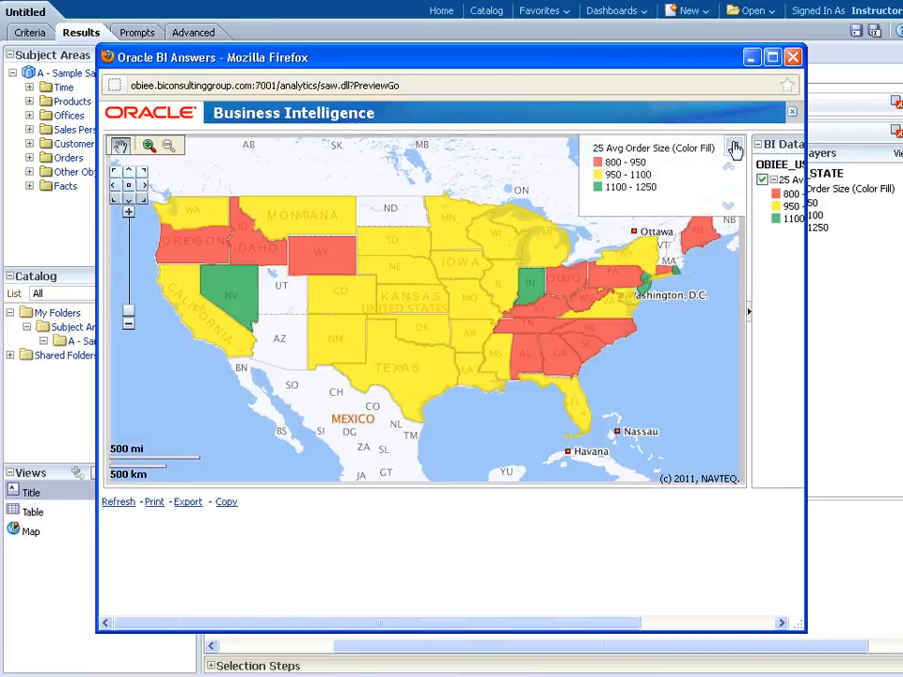
pyautogui.moveTo(735, 148)
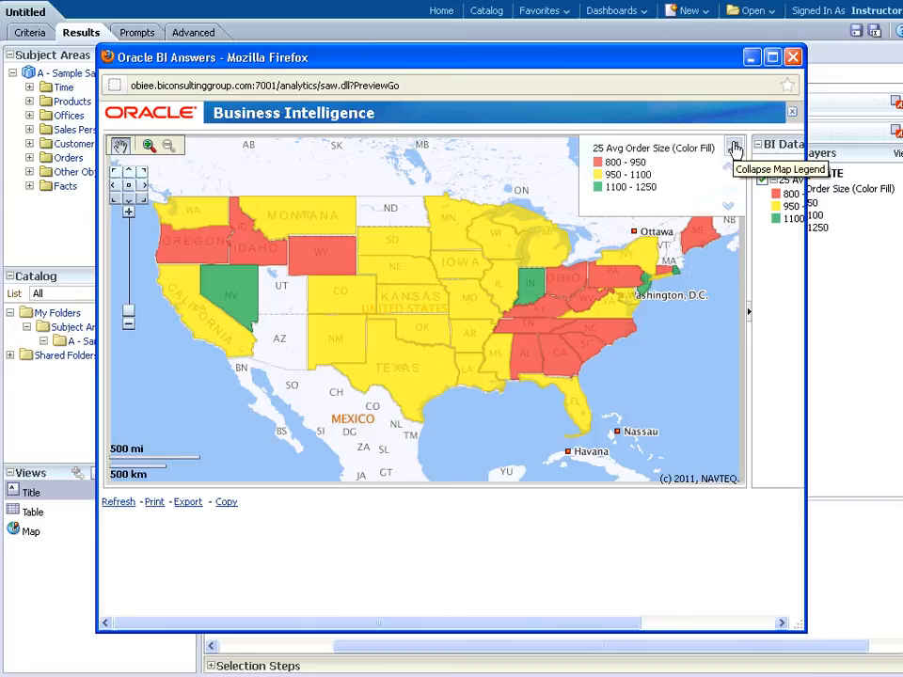
pyautogui.click(734, 148)
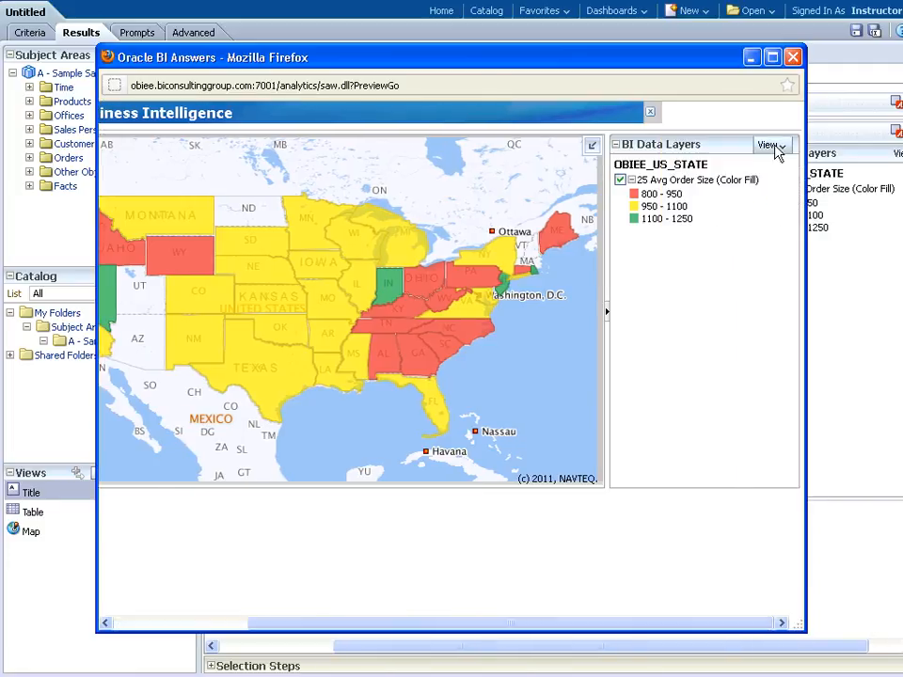
pyautogui.click(769, 145)
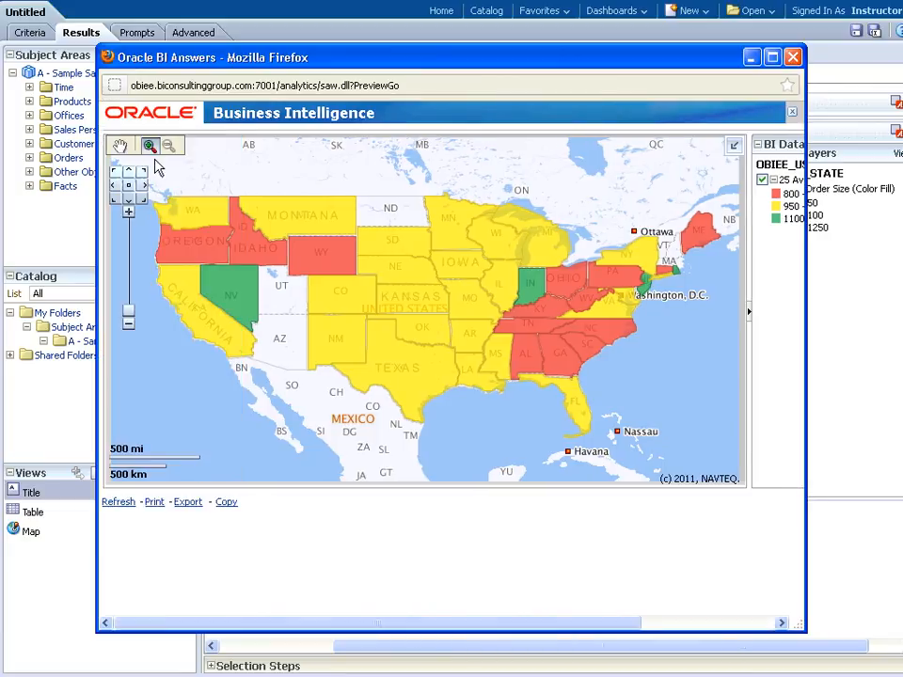
pyautogui.click(148, 145)
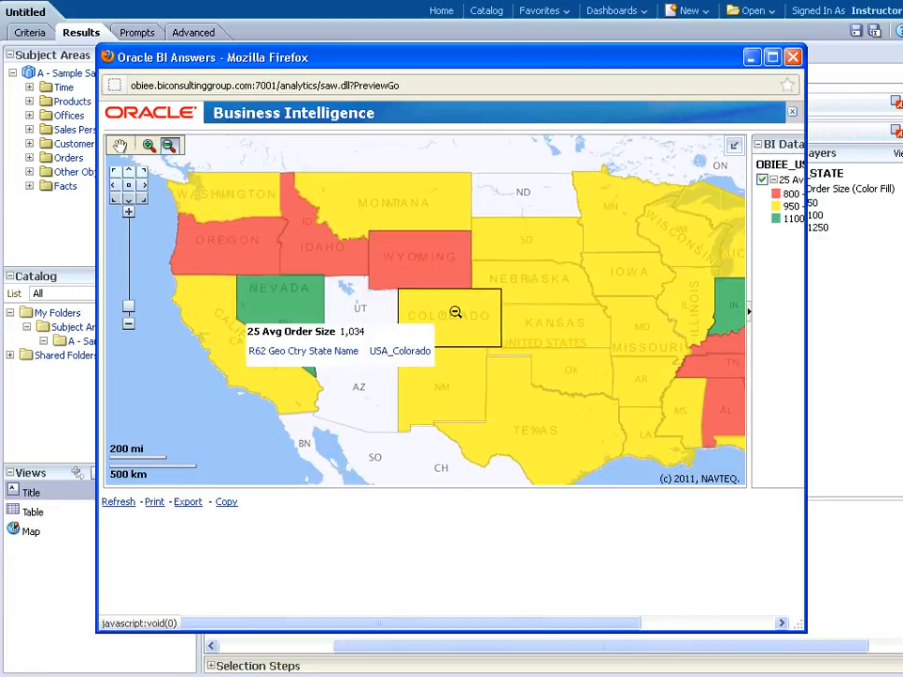
pyautogui.click(168, 144)
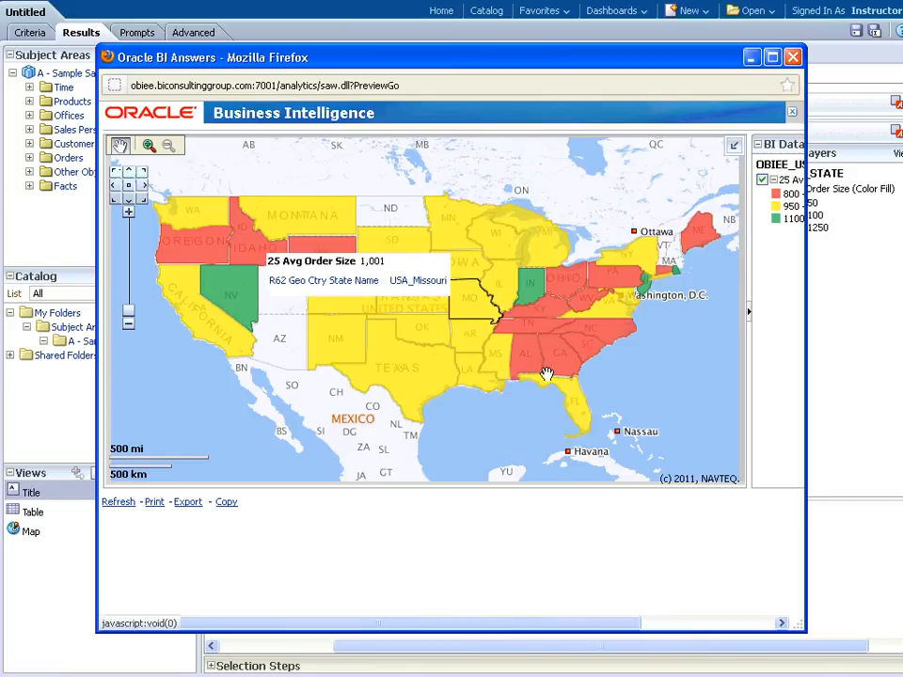
pyautogui.moveTo(228, 303)
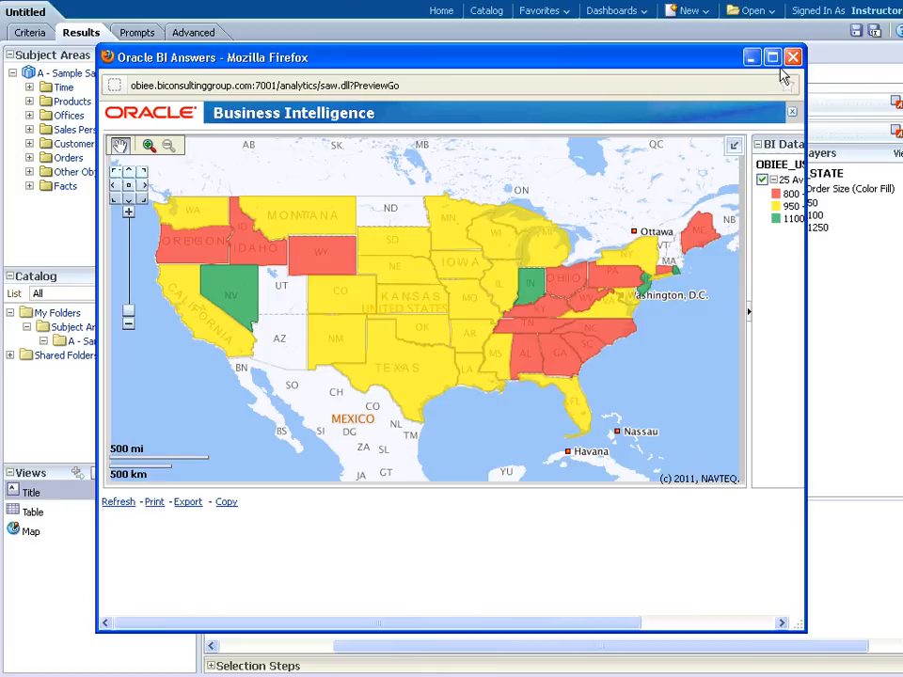
pyautogui.moveTo(266, 214)
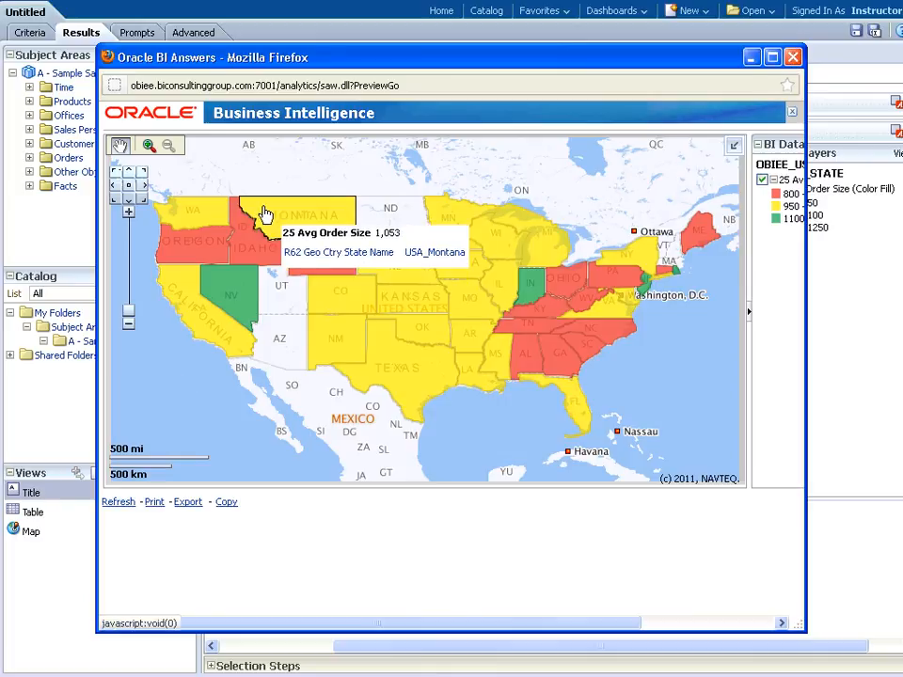
pyautogui.moveTo(473, 231)
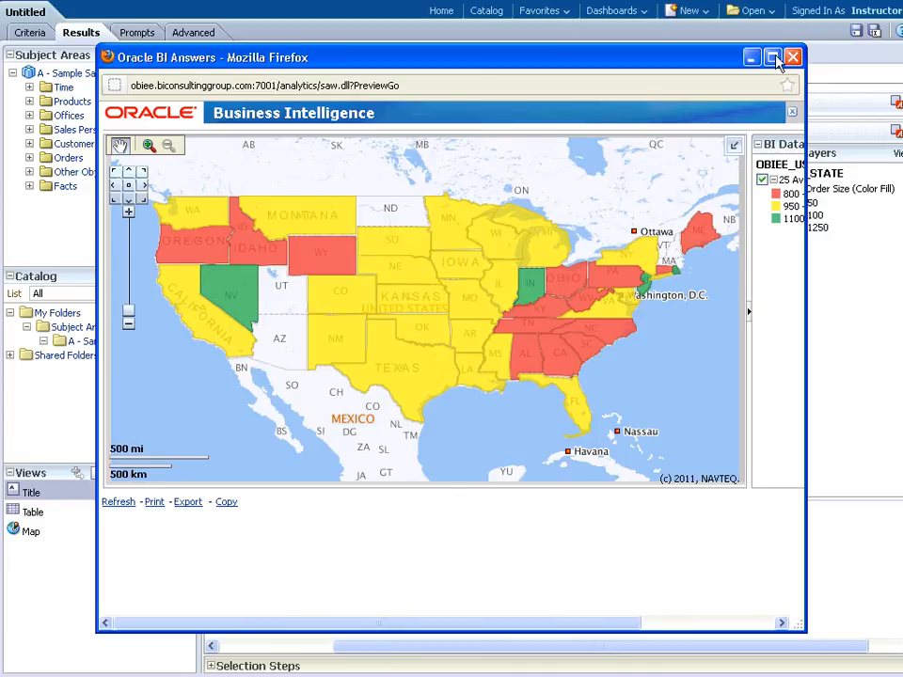
pyautogui.click(771, 58)
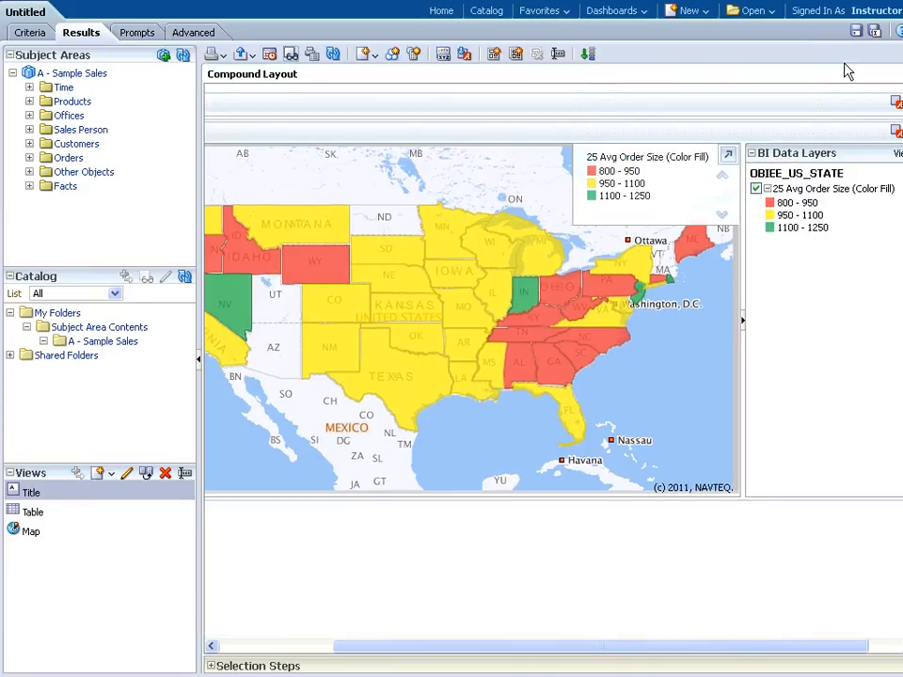